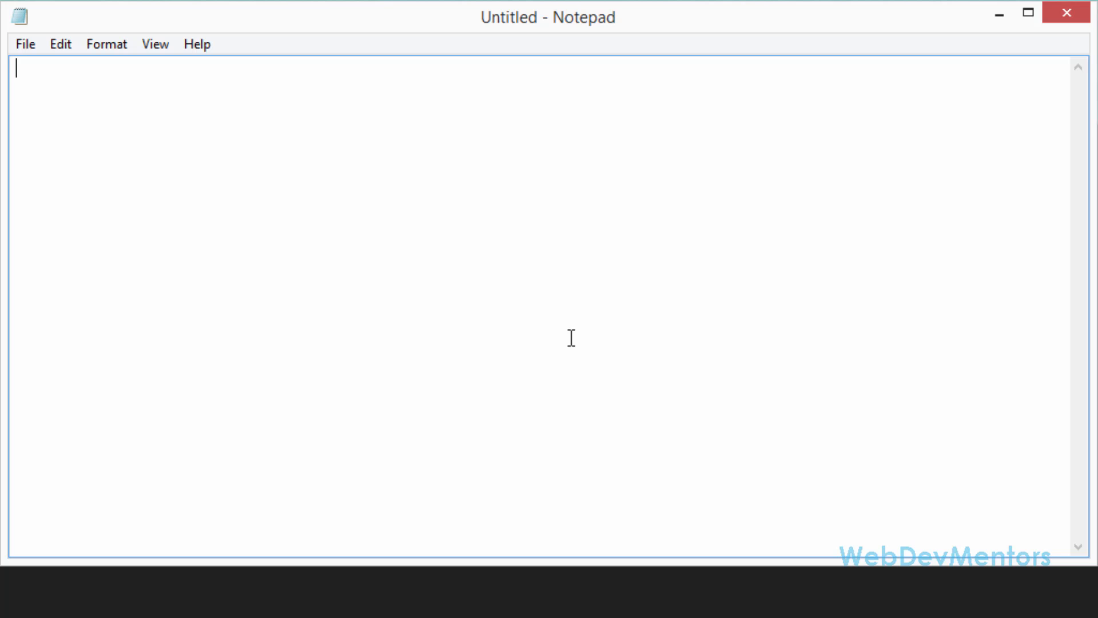
Write 'import java.io.*;' and an empty class BooleanAndChar with opening and closing braces.
text(import)
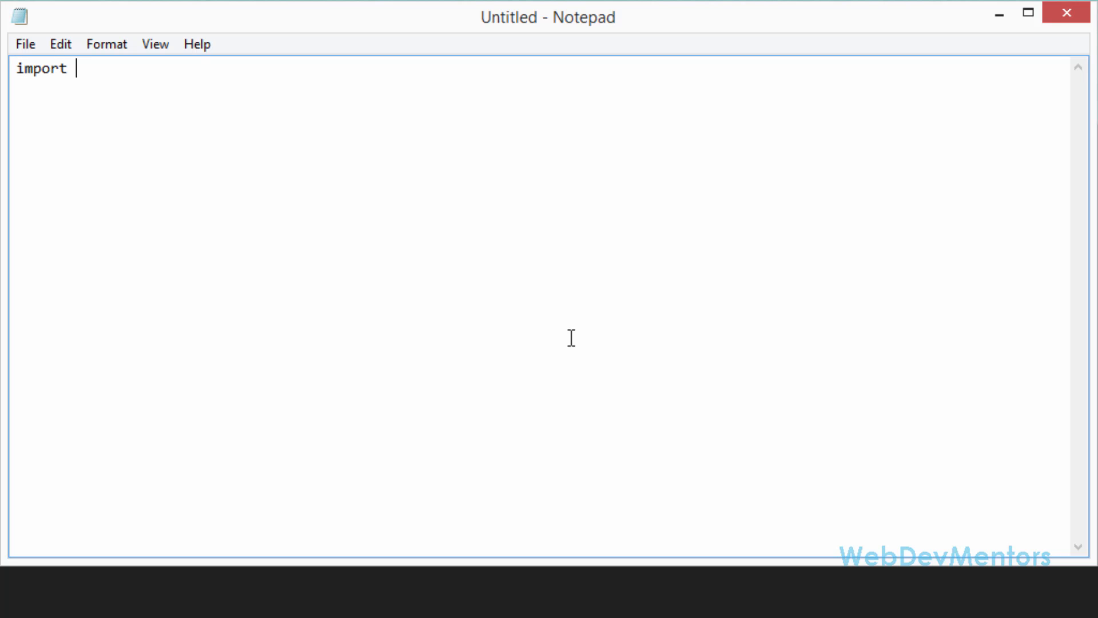
text(java.io.)
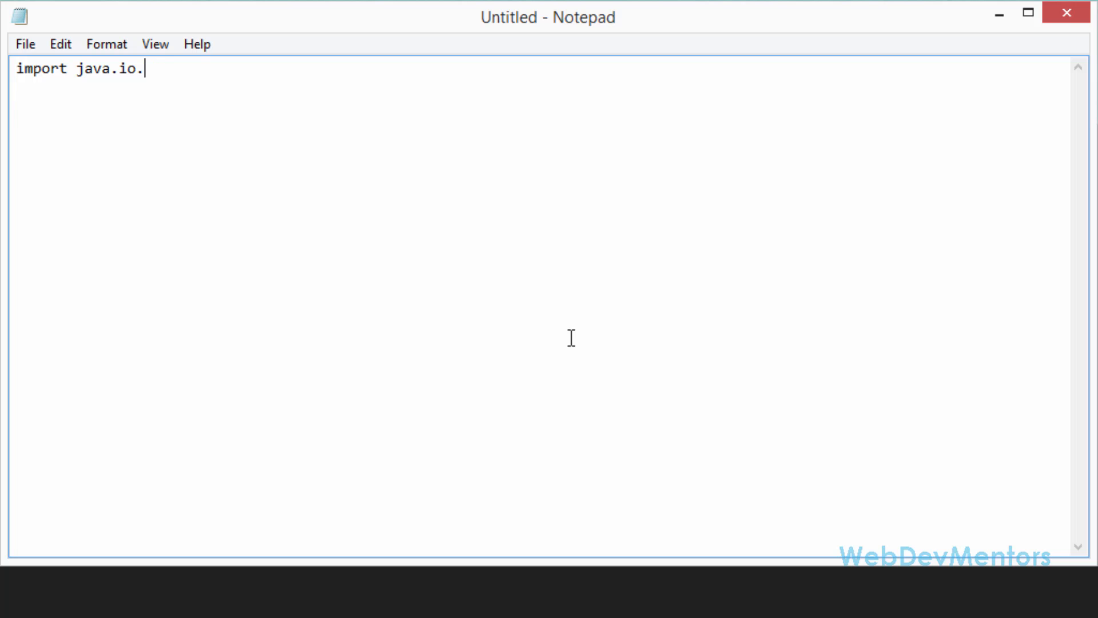
text(*;)
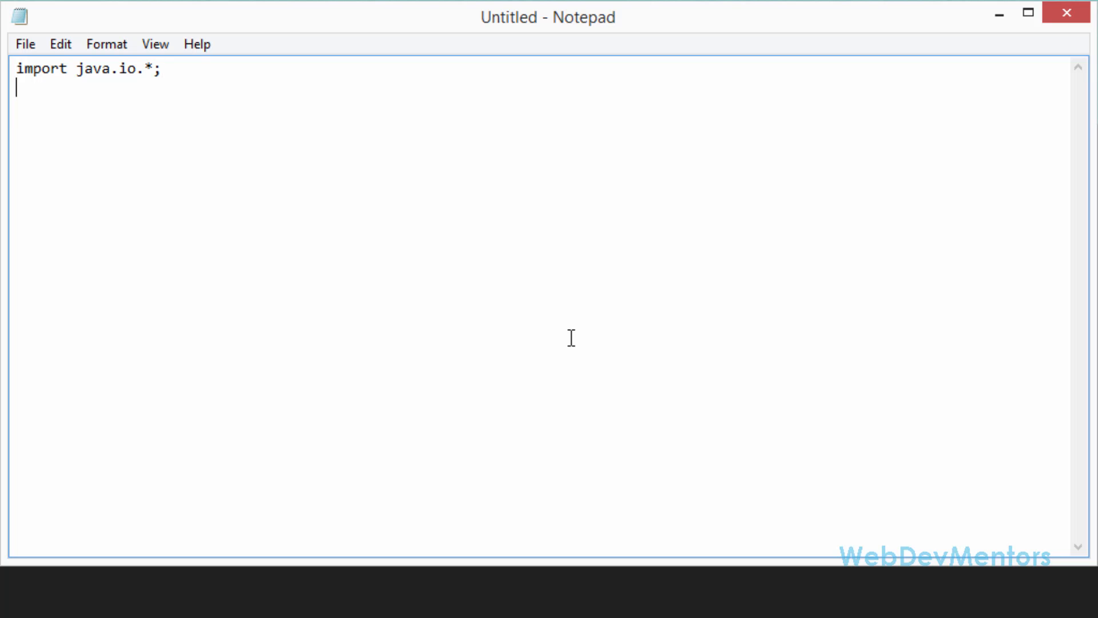
text(class)
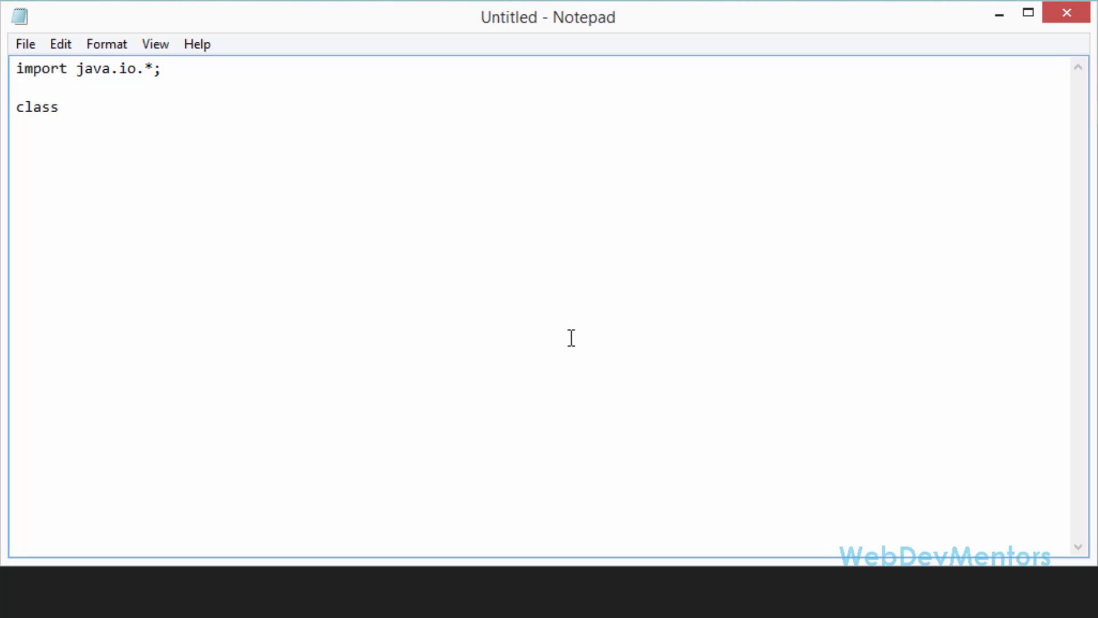
text(B)
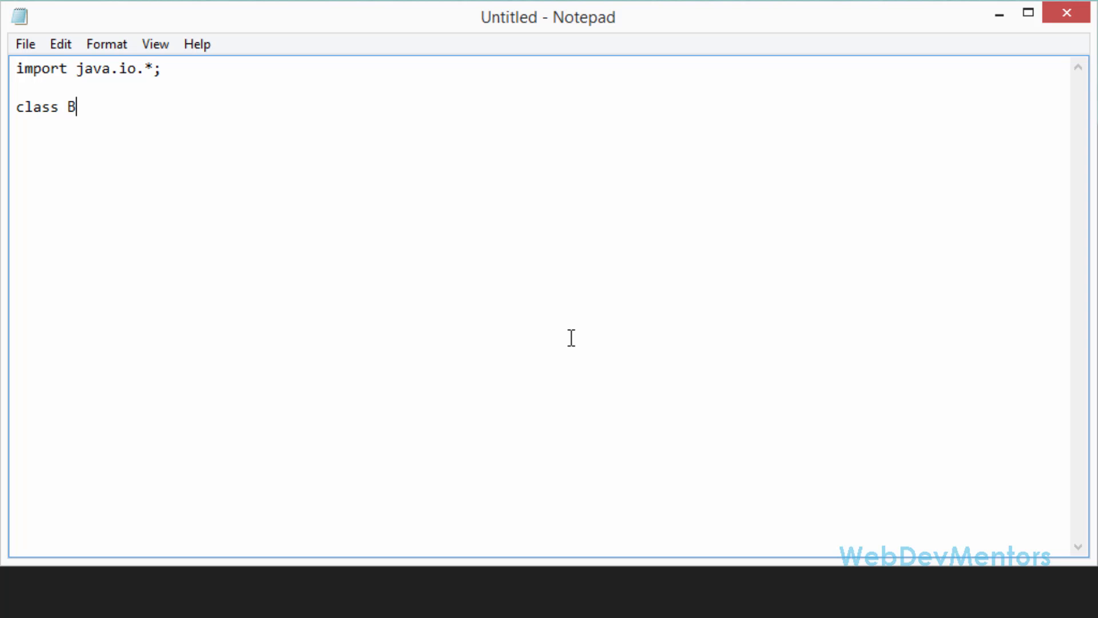
text(ooleanA)
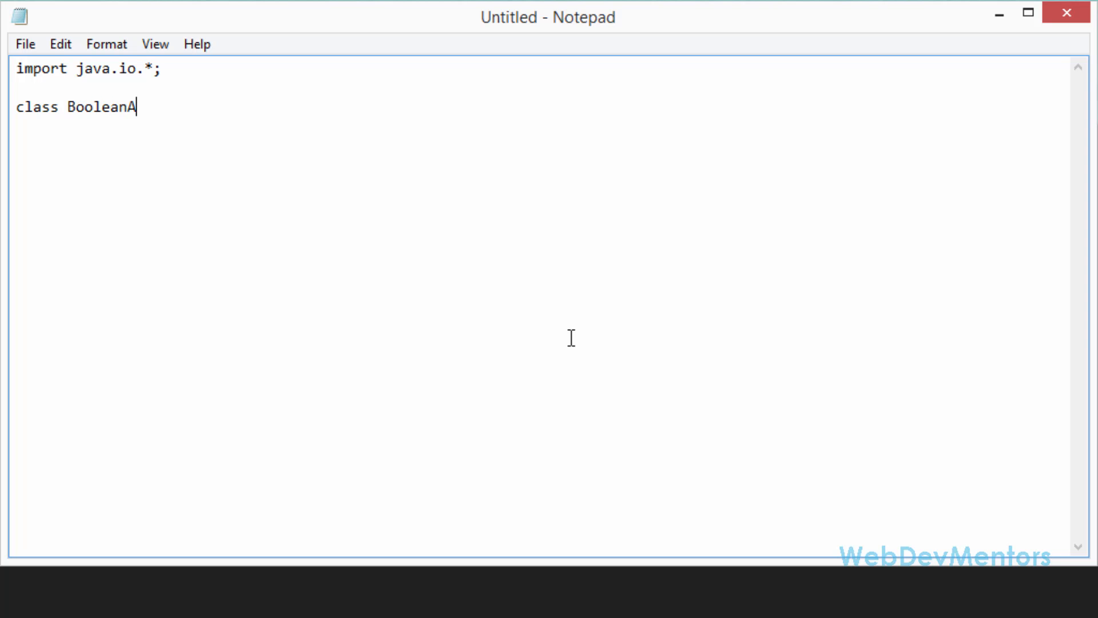
text(ndCha)
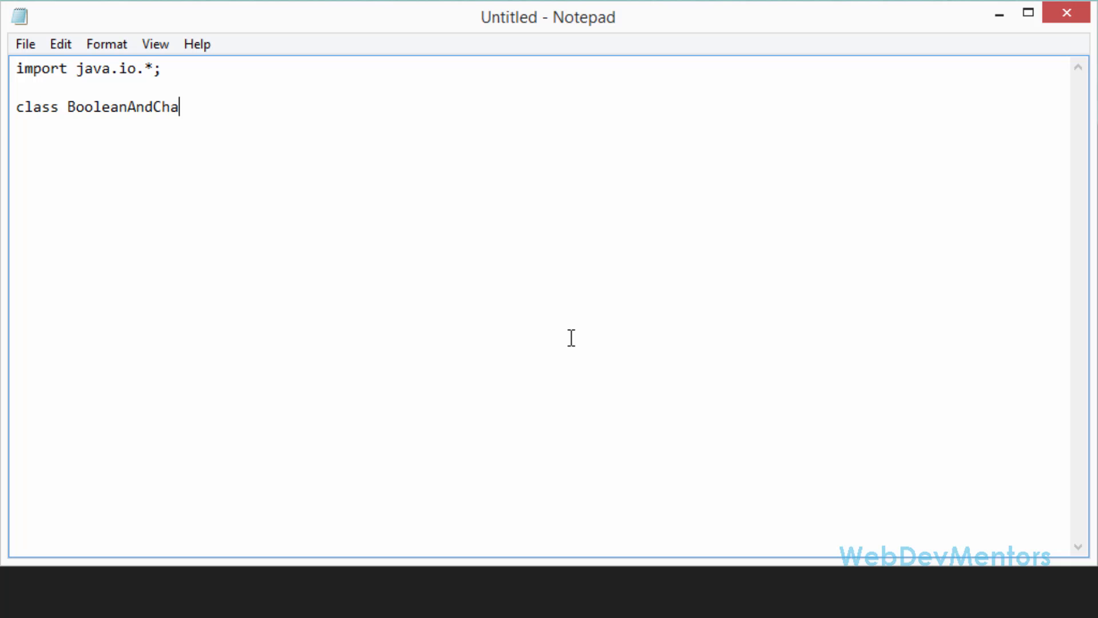
text(r)
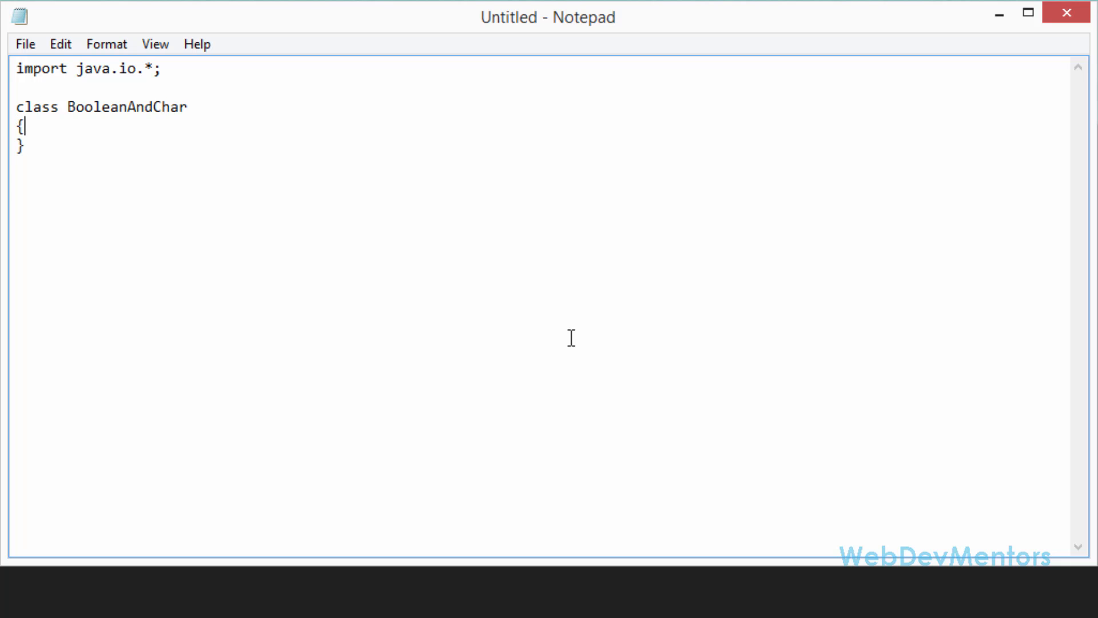
Add an empty 'public static void main(String args[])' method inside the BooleanAndChar class.
key(Enter)
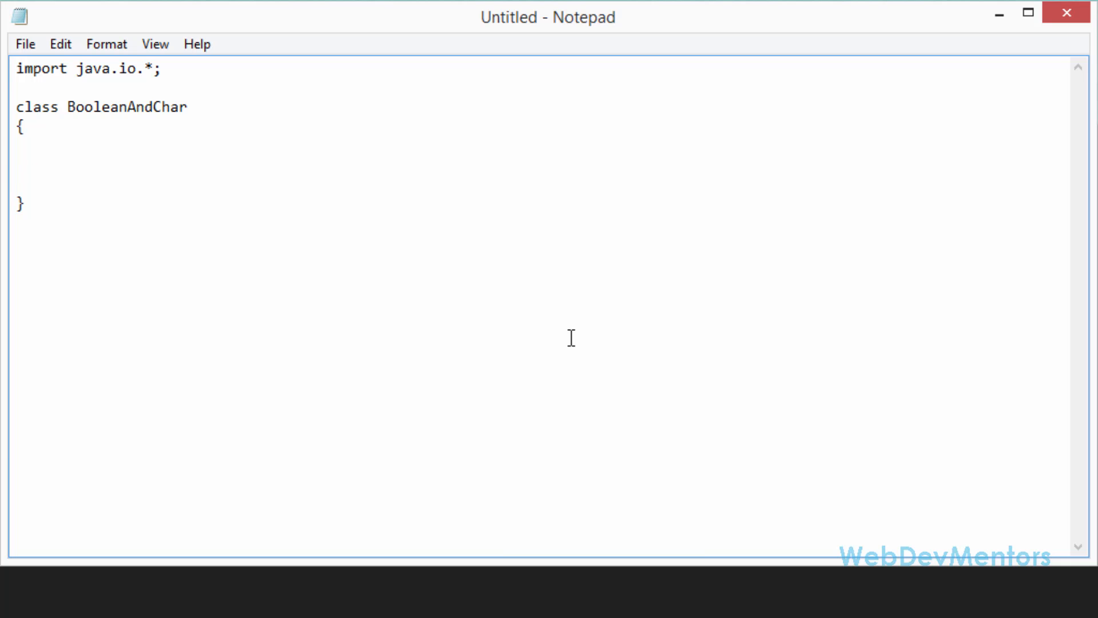
text(public)
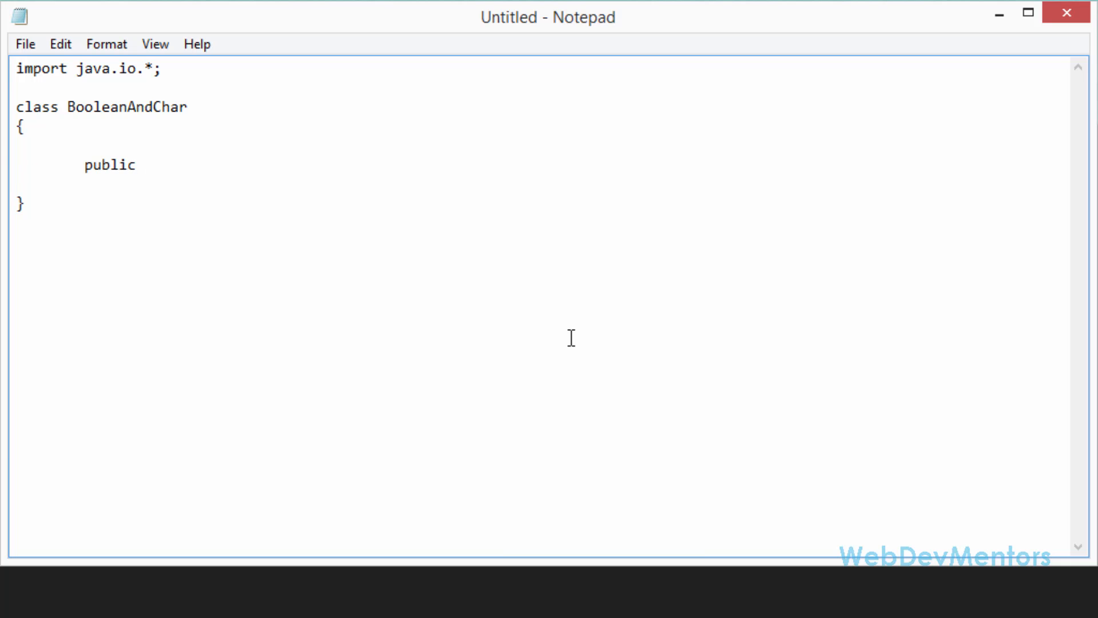
text(static vo)
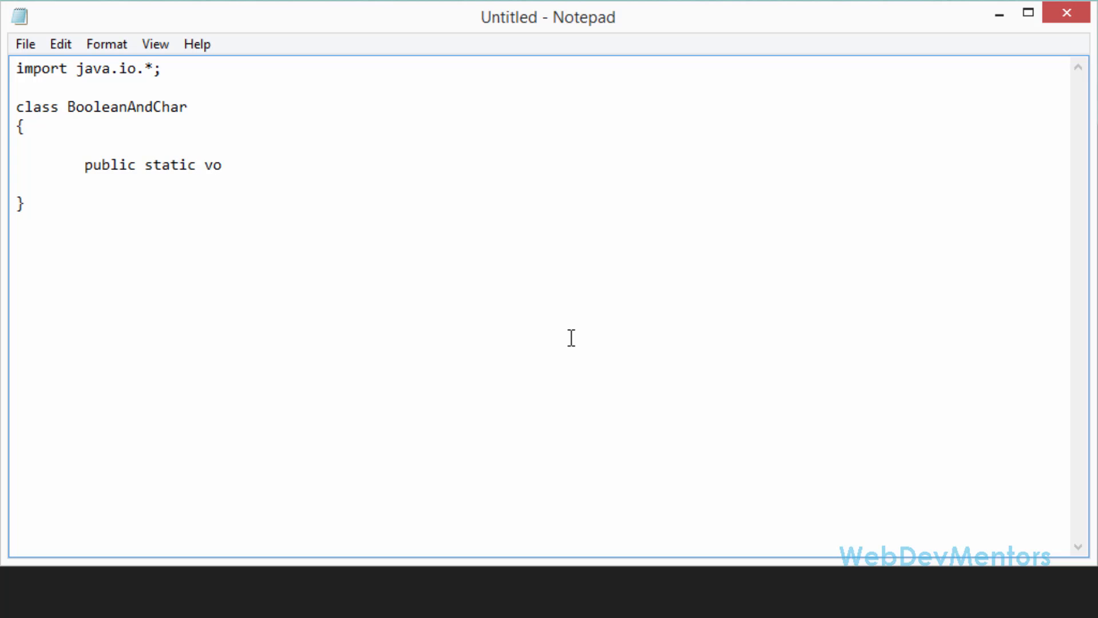
text(id main())
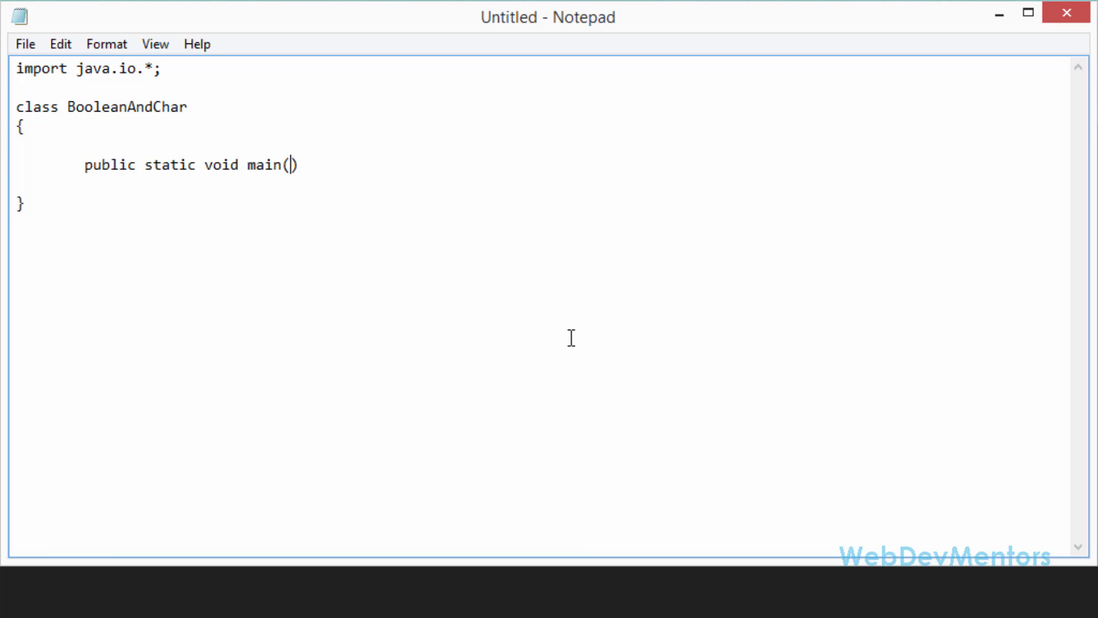
text(String args[)
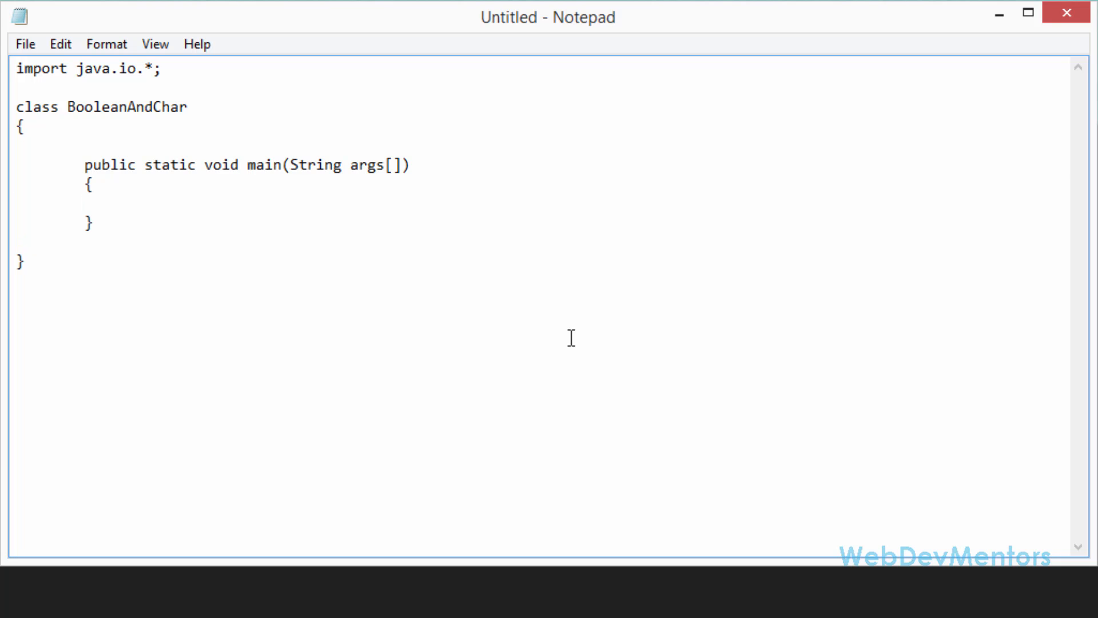
Declare 'boolean booleanVariable;' inside main.
text(b1)
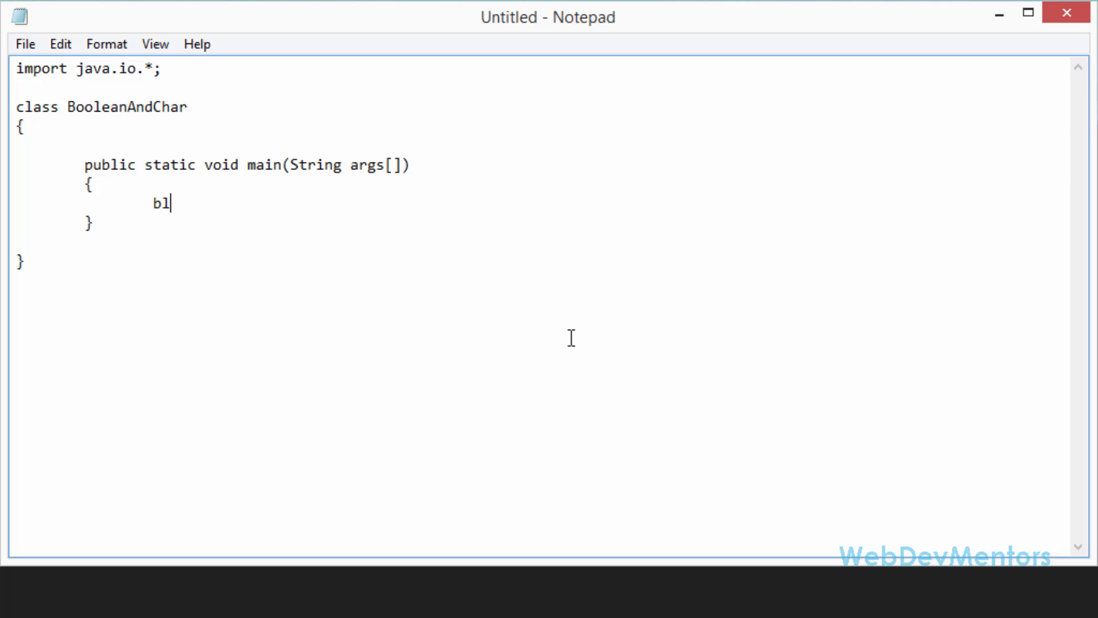
text(oolean)
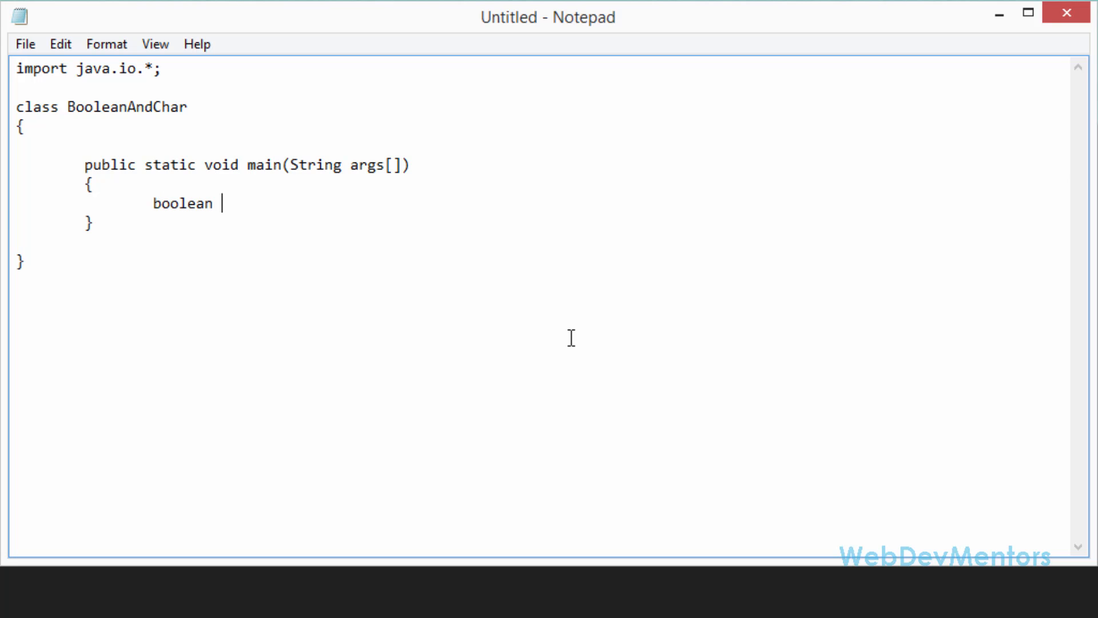
text(booleanV)
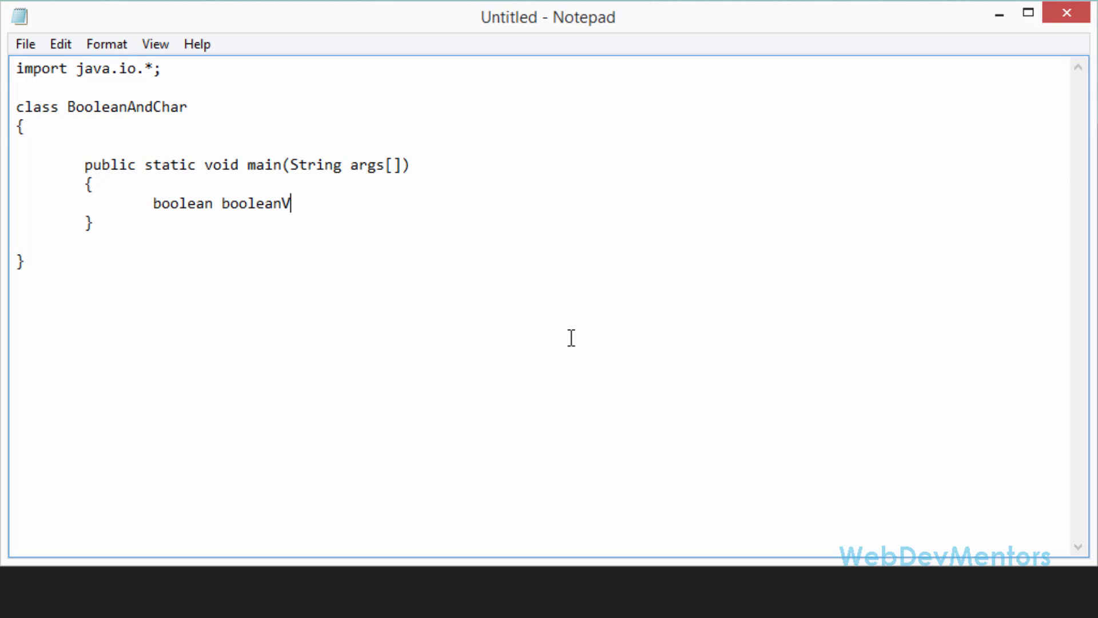
text(ariable)
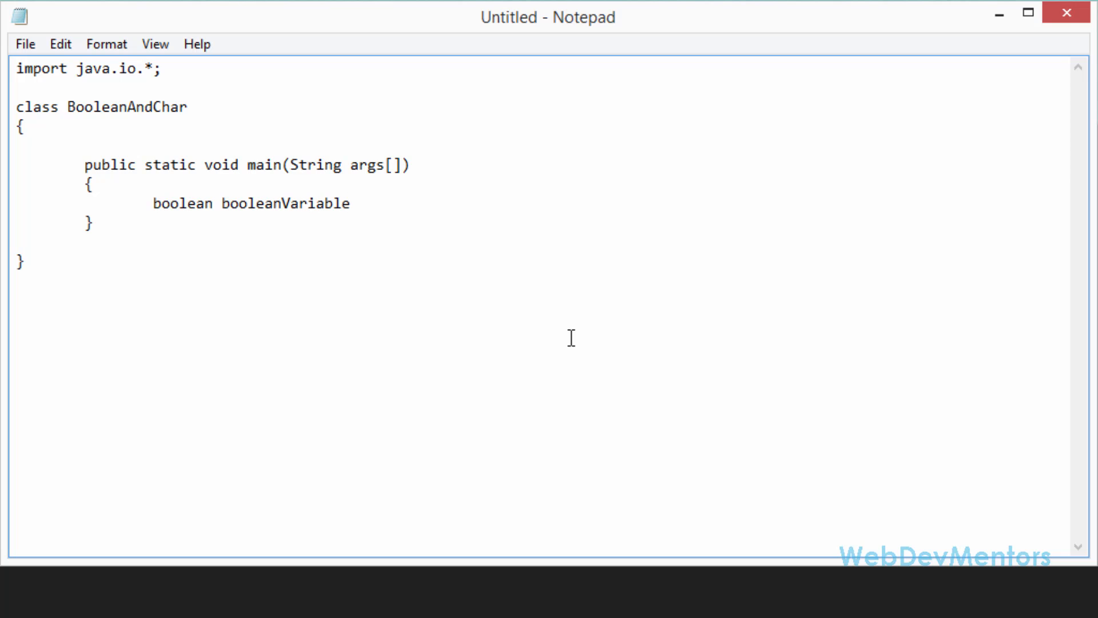
text(;)
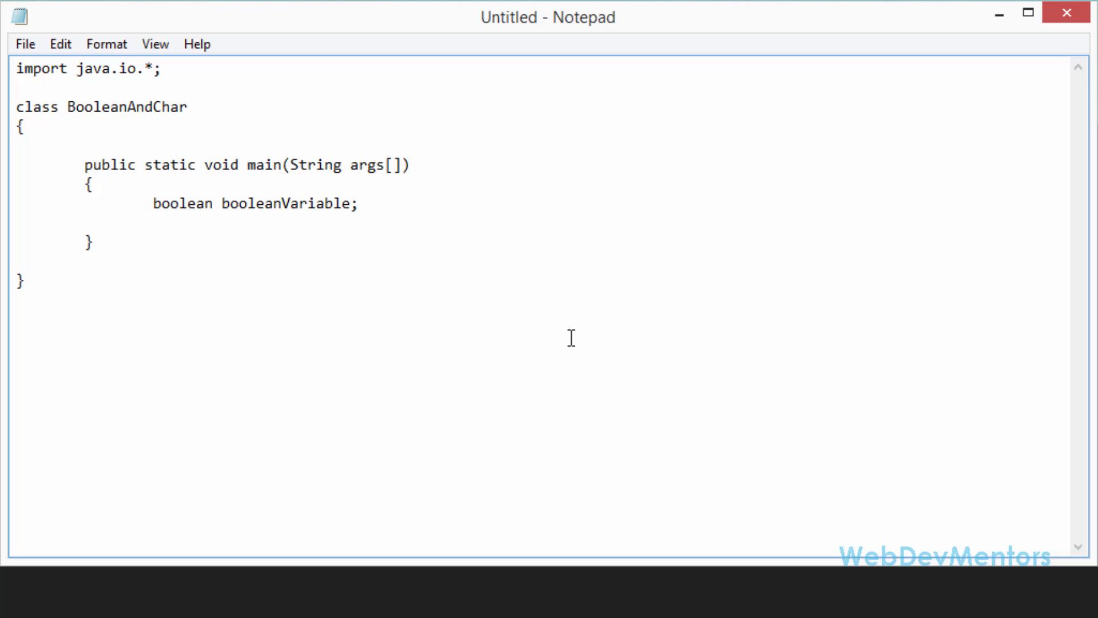
Declare 'char charVariable = 'W';' on the next line, leaving a blank line below.
text(char)
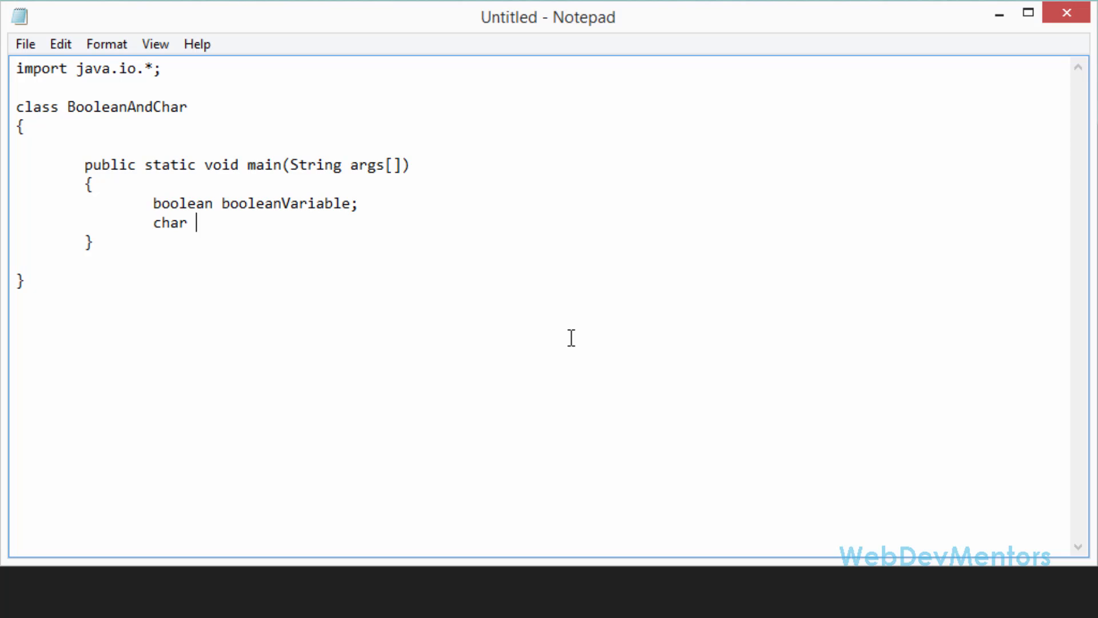
text(charVar)
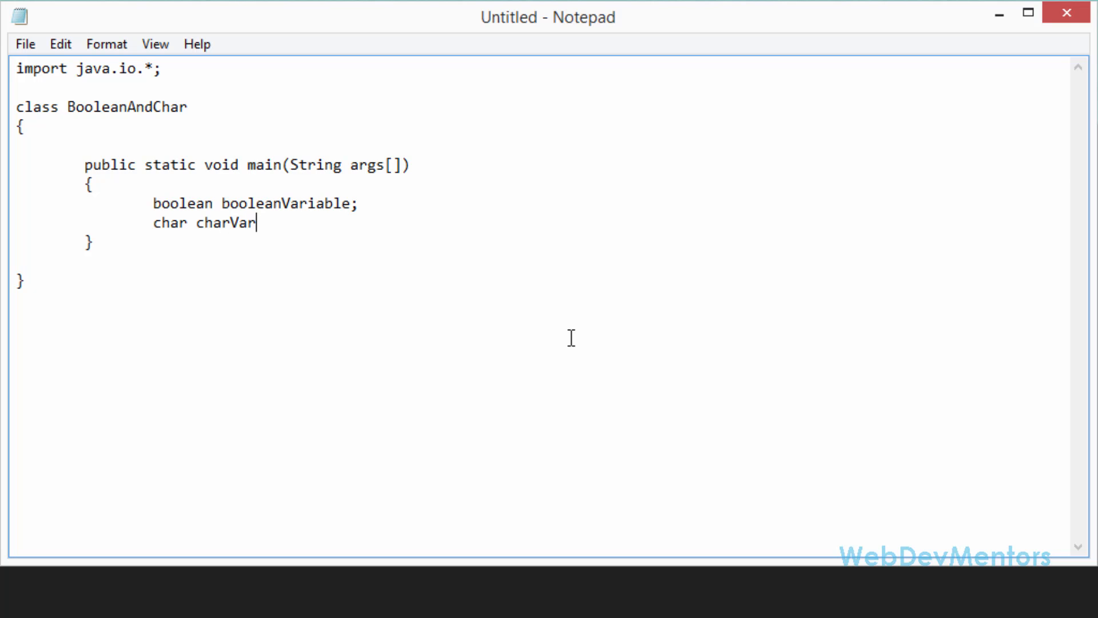
text(iable =)
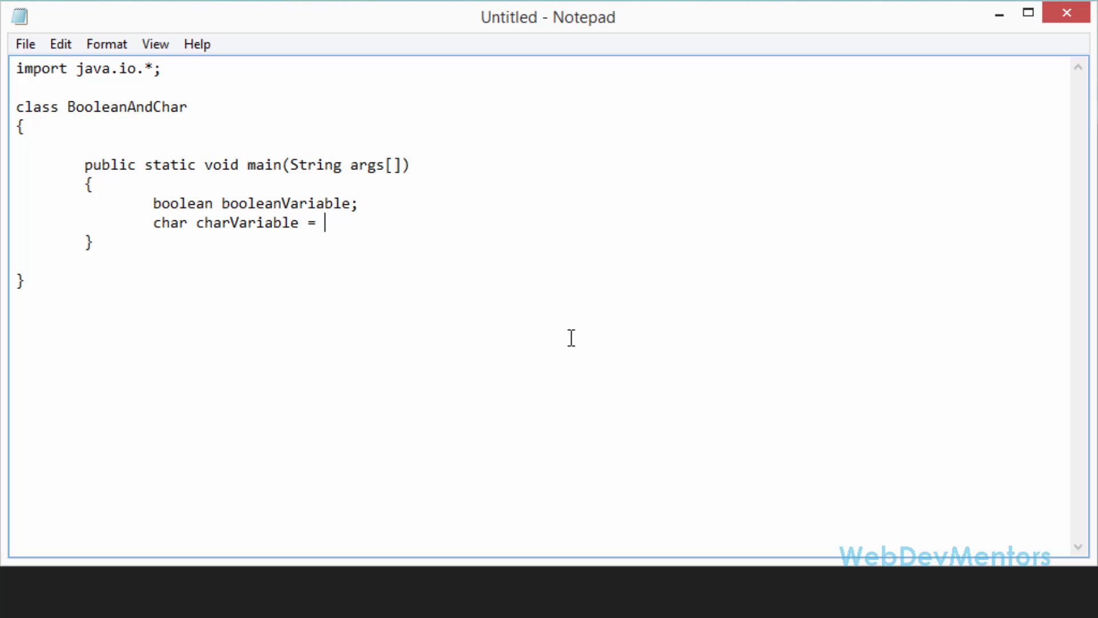
text("W")
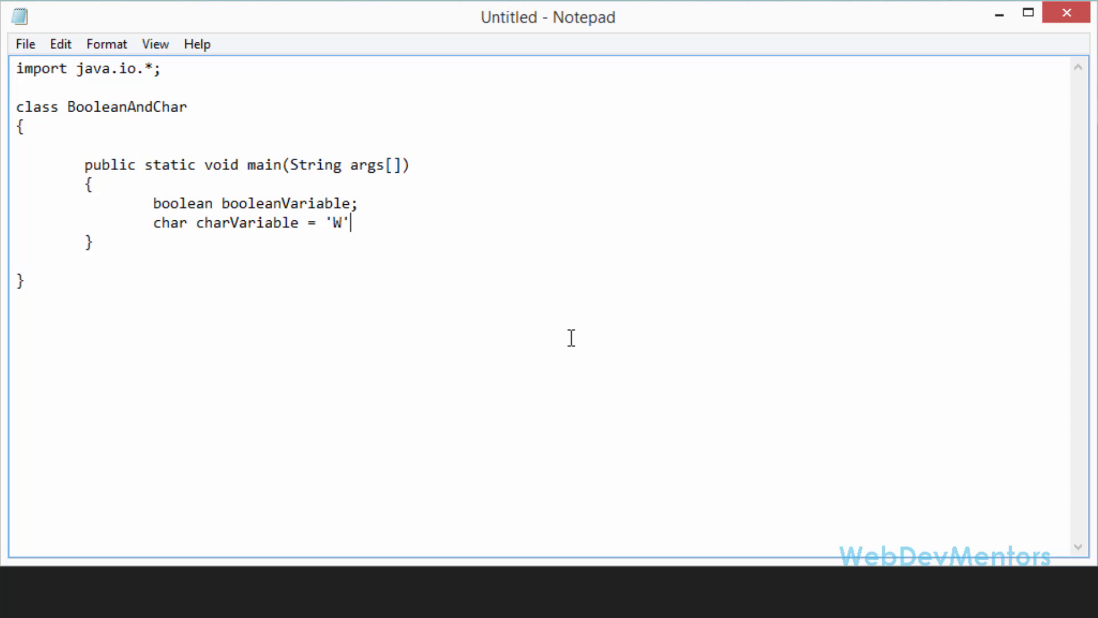
text(;)
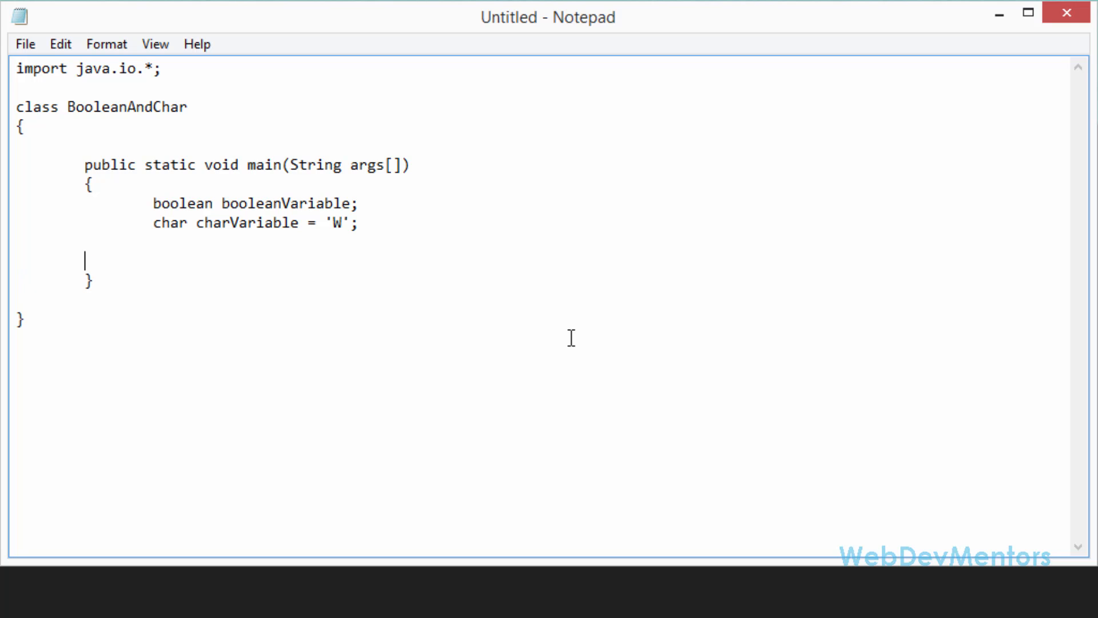
Add 'System.out.println(booleanVariable);' to main.
text(Sy)
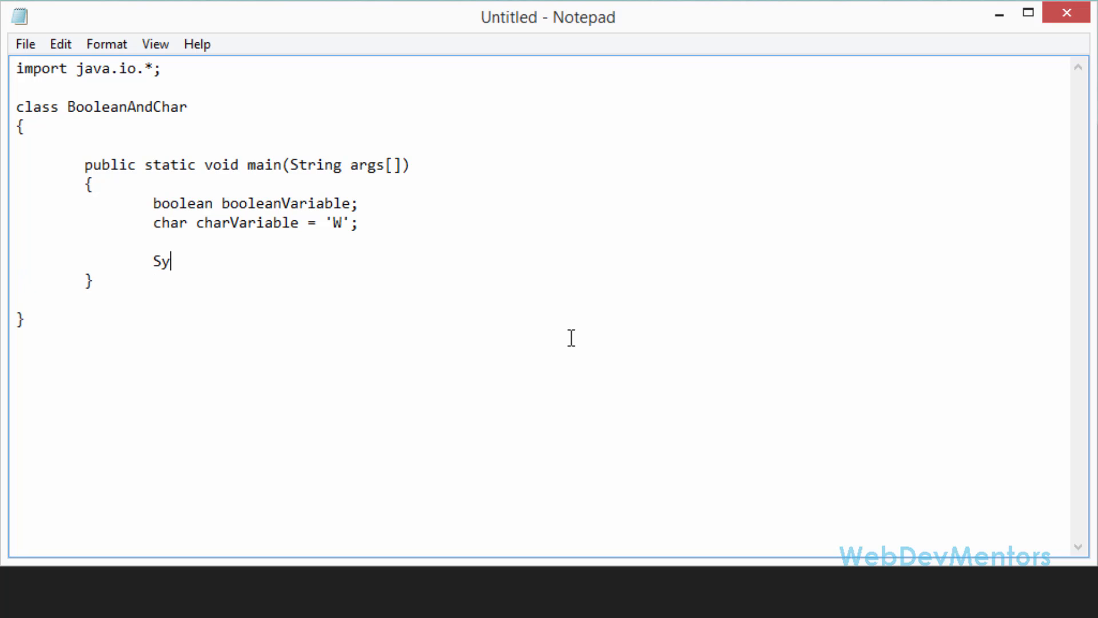
text(stem.out.)
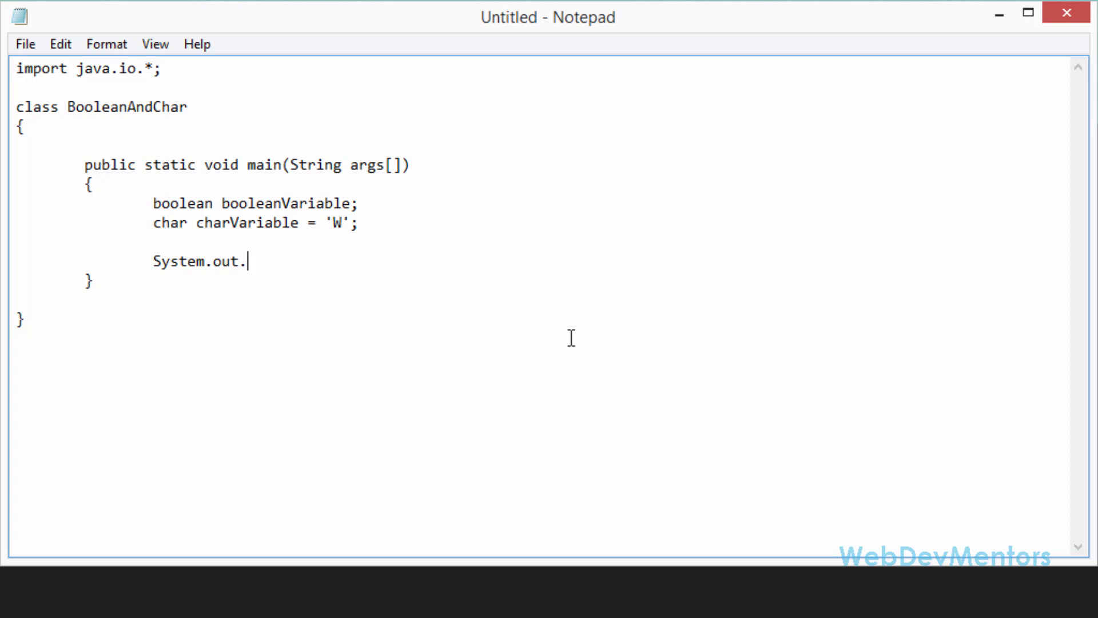
text(println)
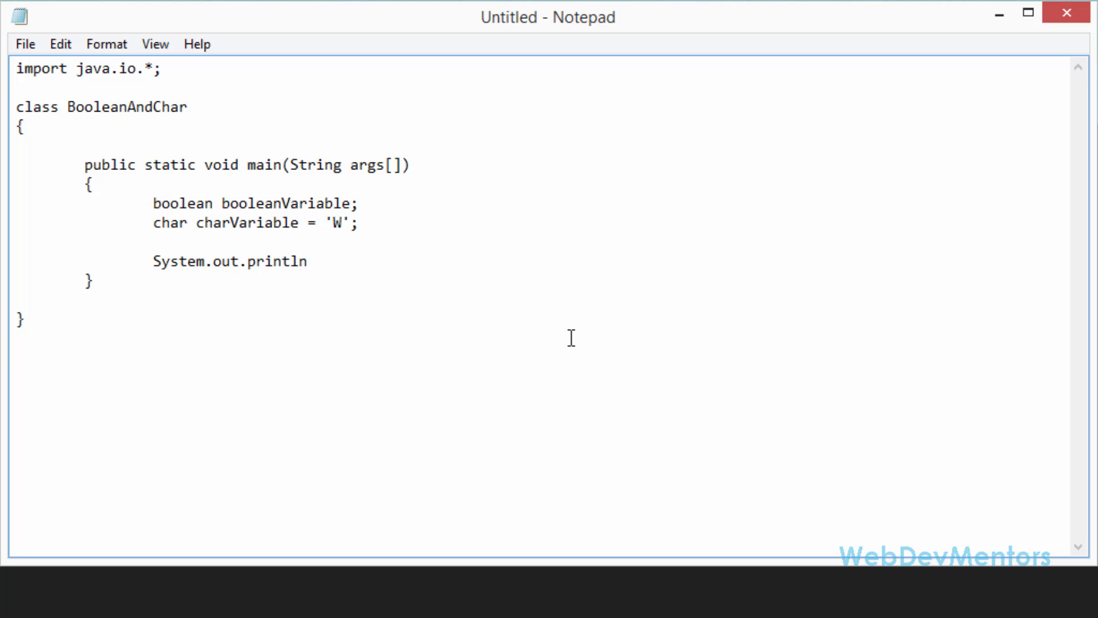
text(();)
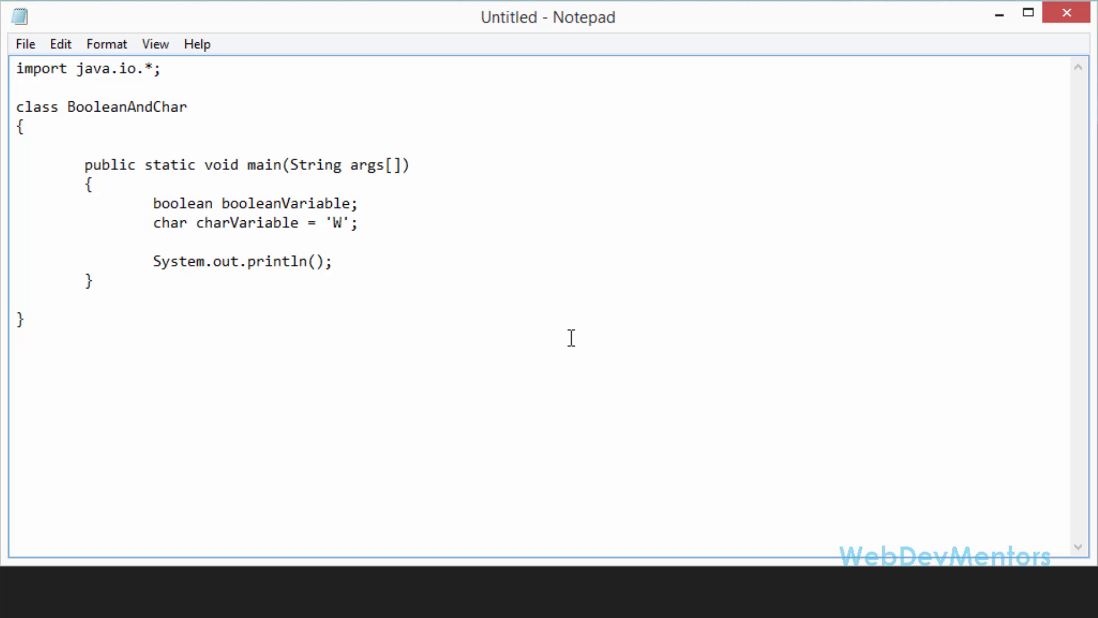
text(boolen)
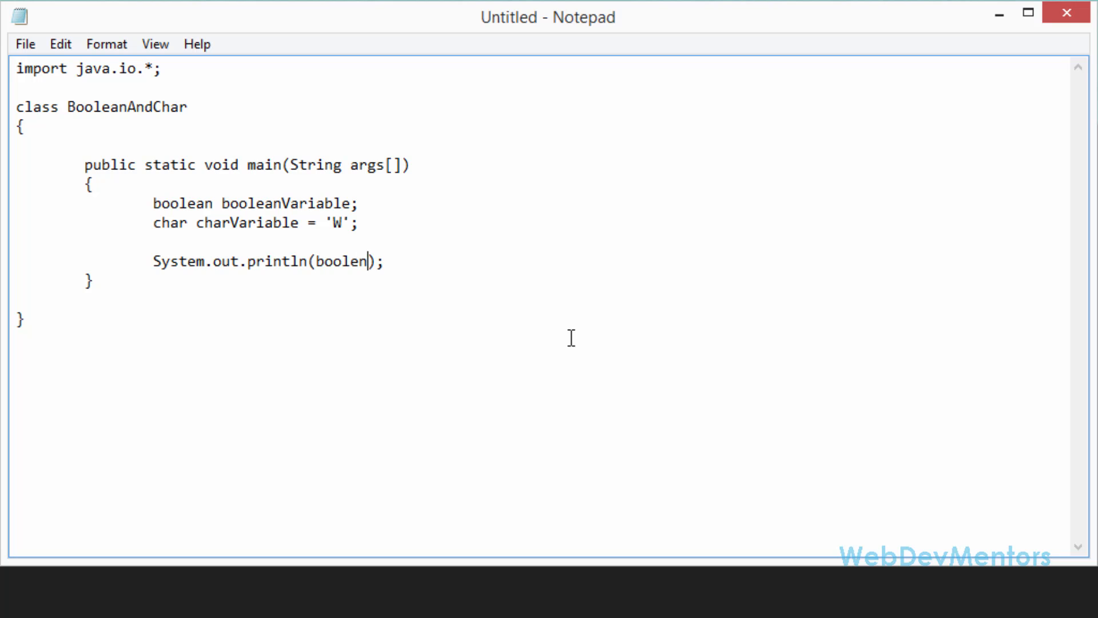
text(Variab)
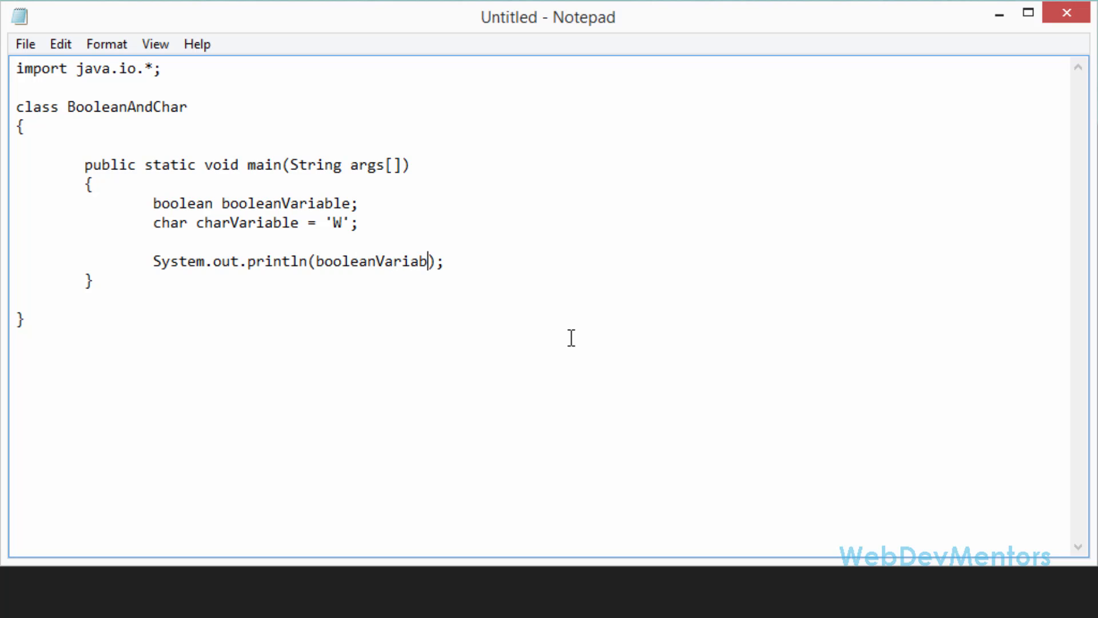
text(le)
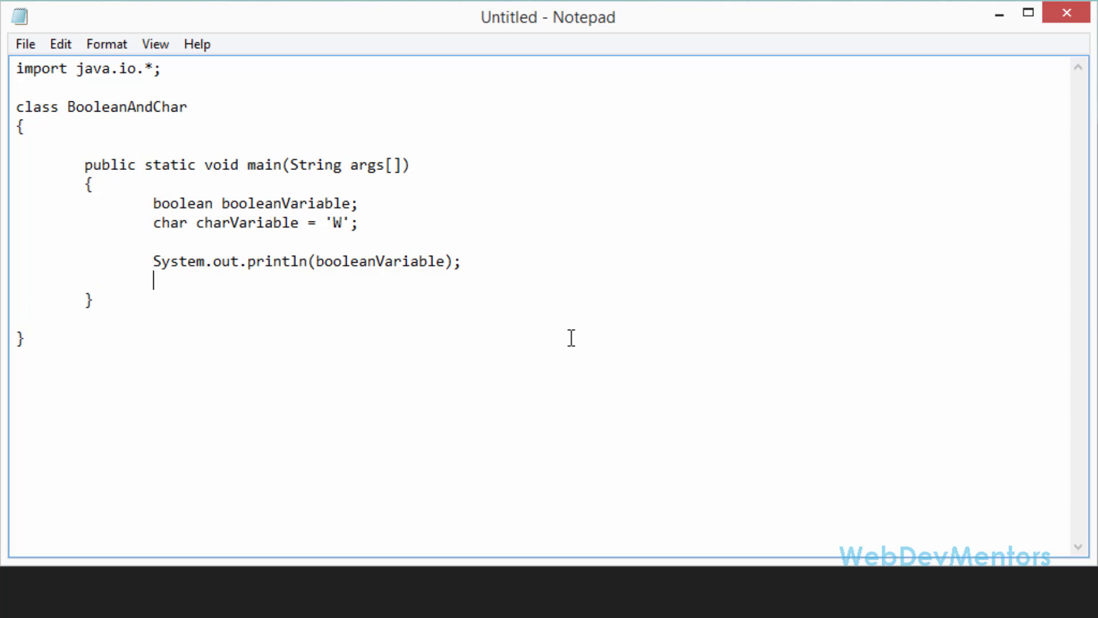
Add 'System.out.println(charVariable);' below the first println.
text(System.o)
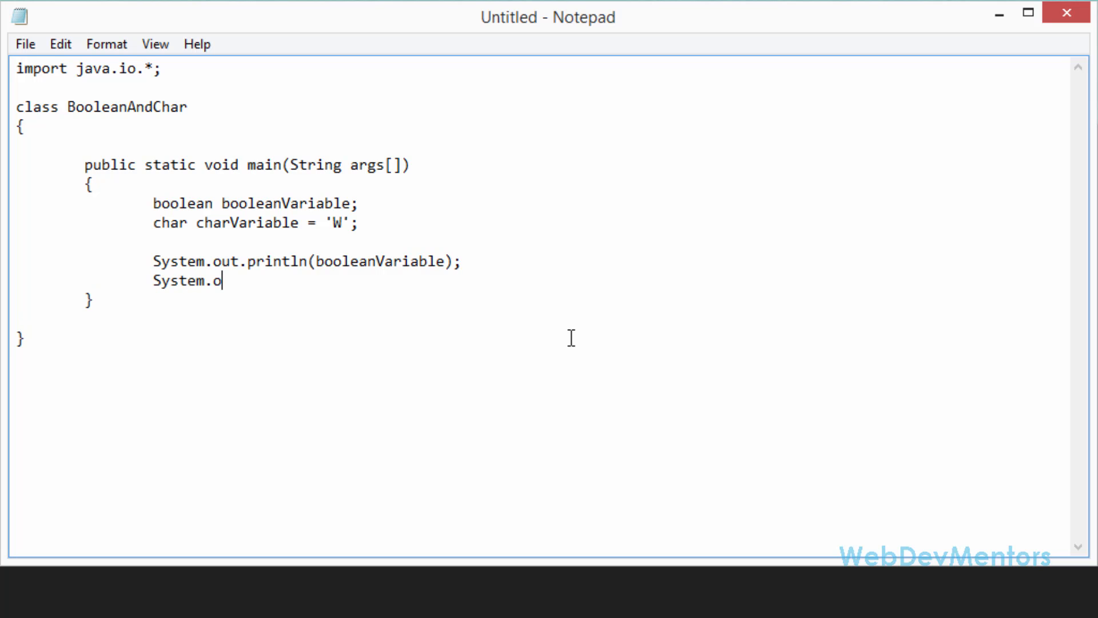
text(ut.printl)
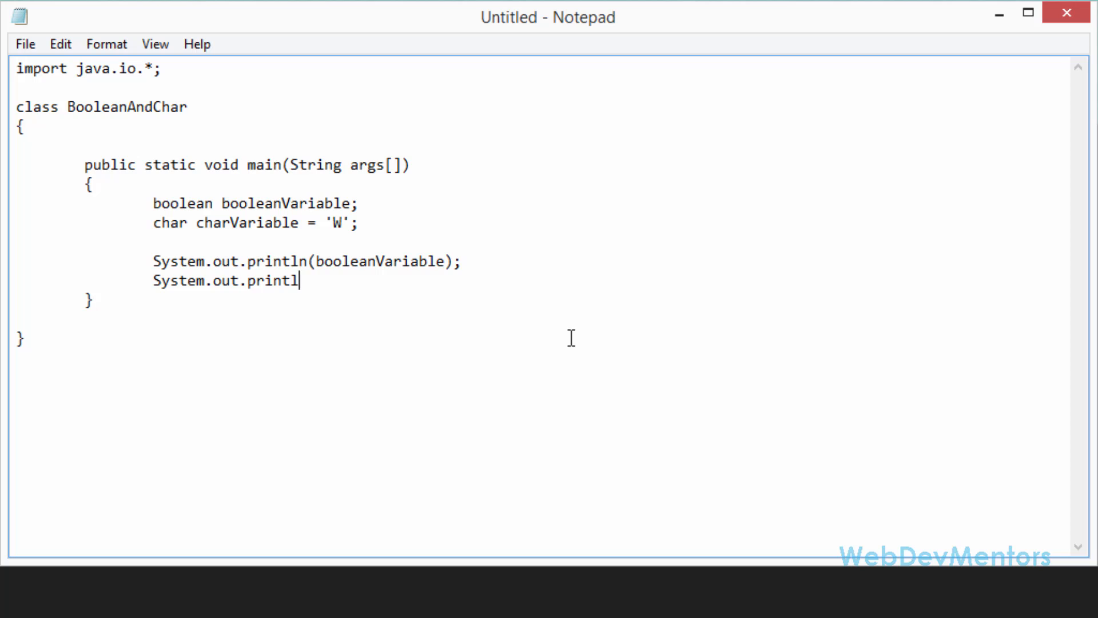
text(n())
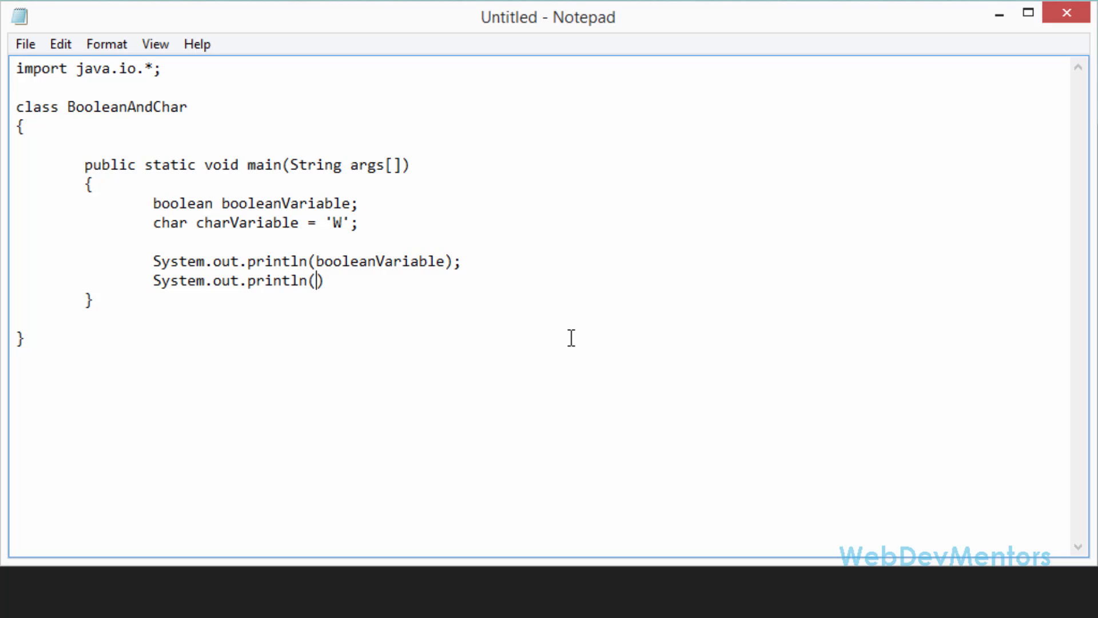
text(char)
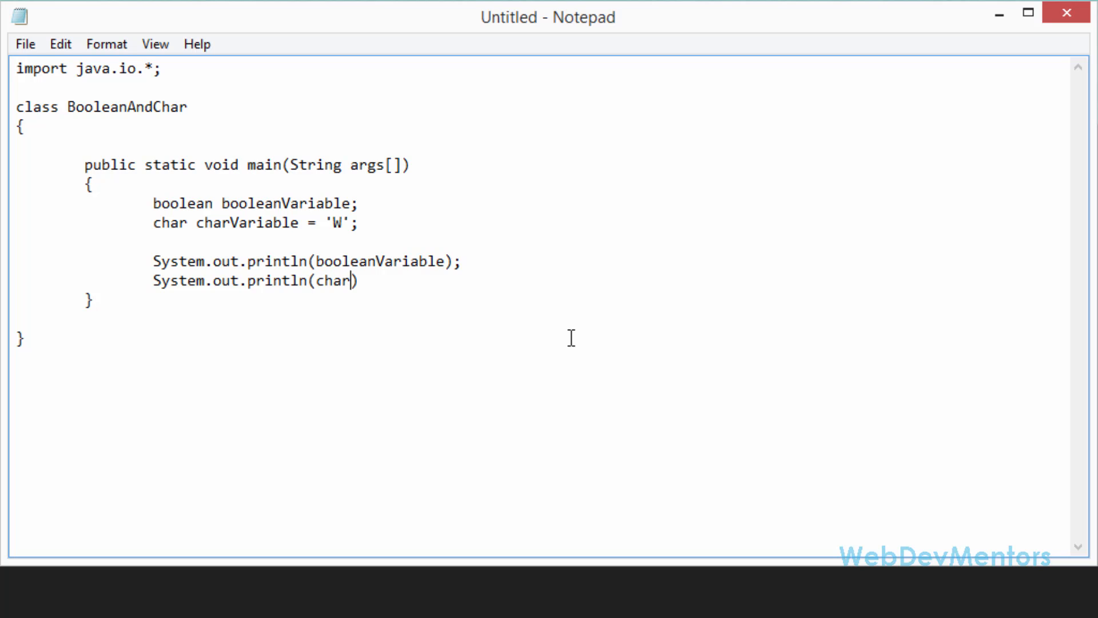
text(Variable)
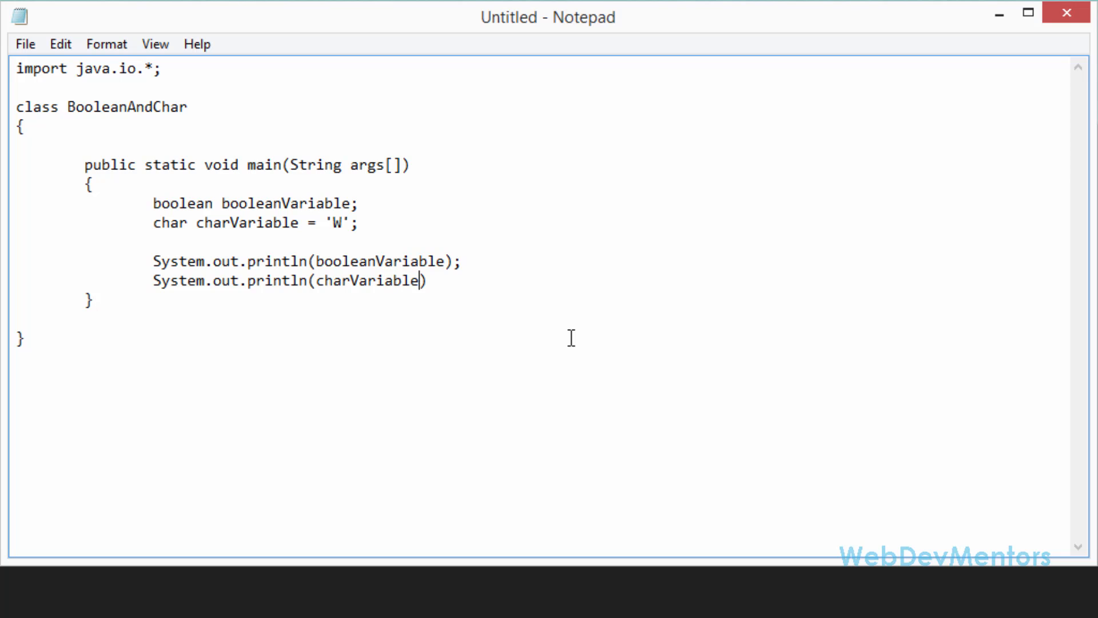
text(;)
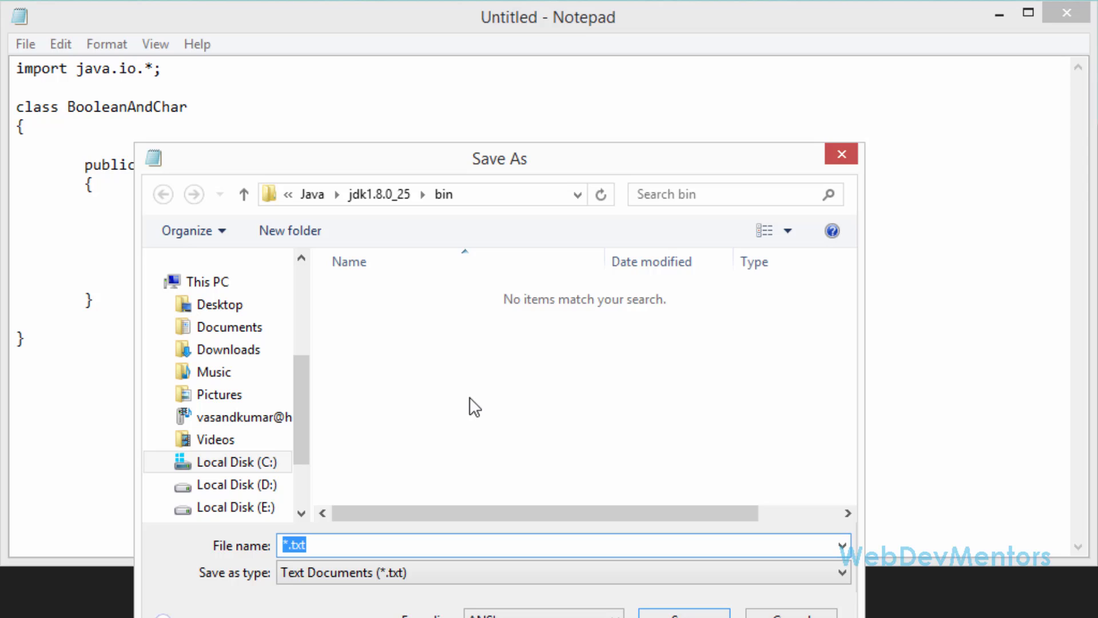
Save the program as BooleanAndChar.java in the Java\jdk1.8.0_25\bin folder.
text(B)
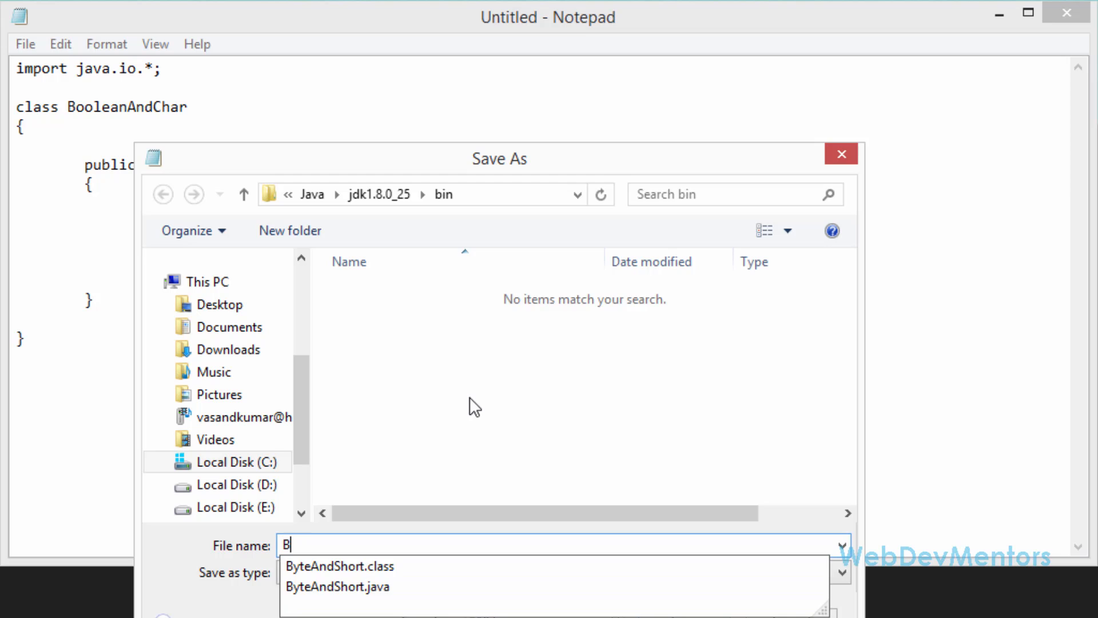
text(oolean)
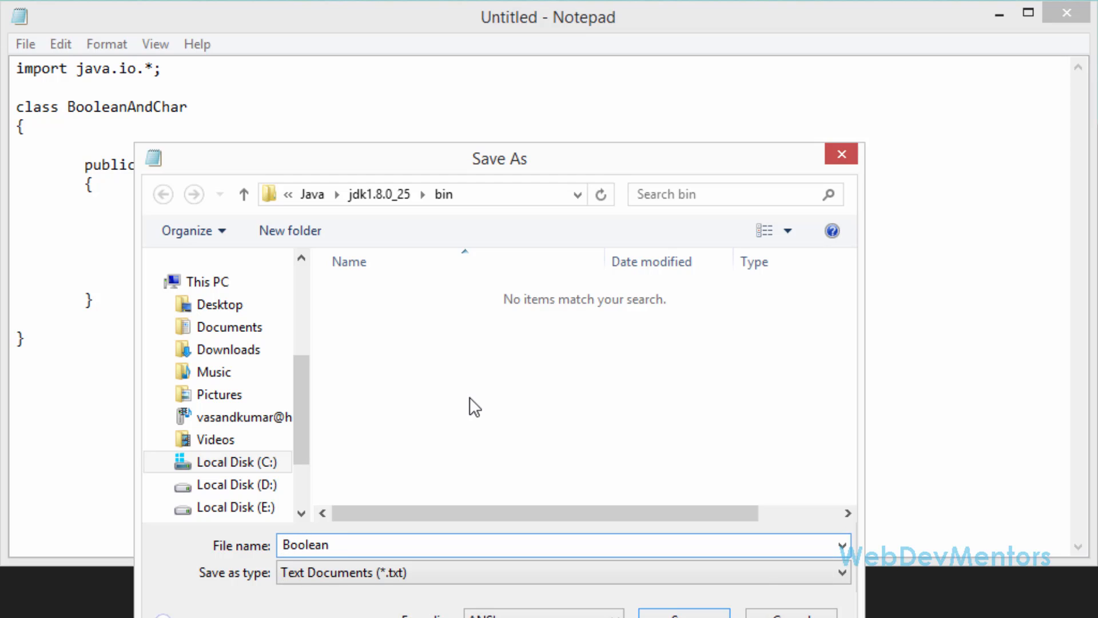
text(And)
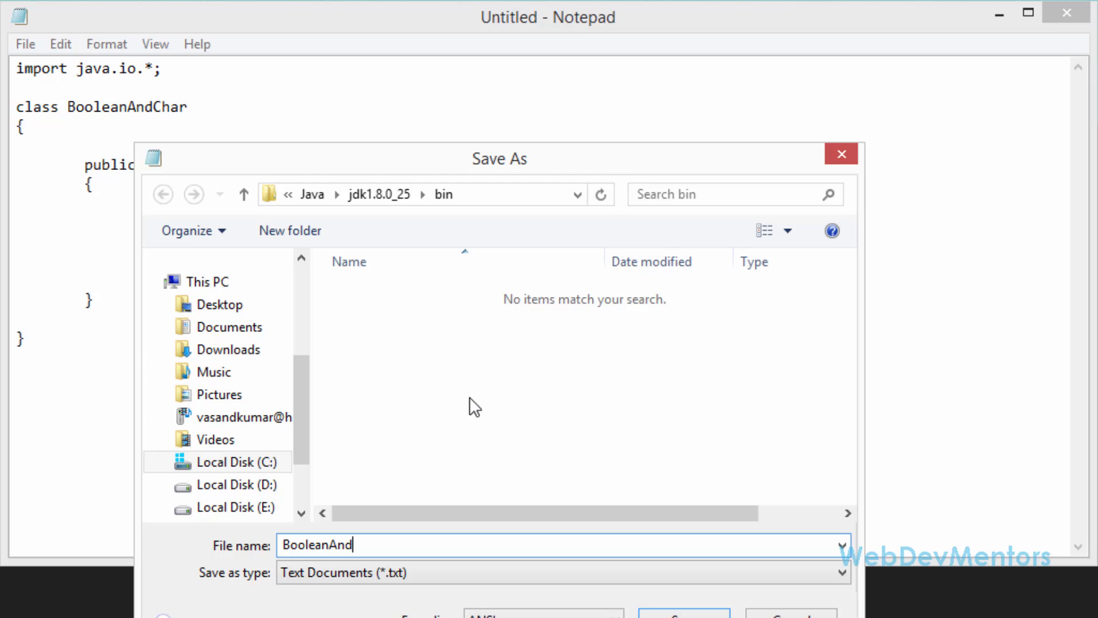
text(C)
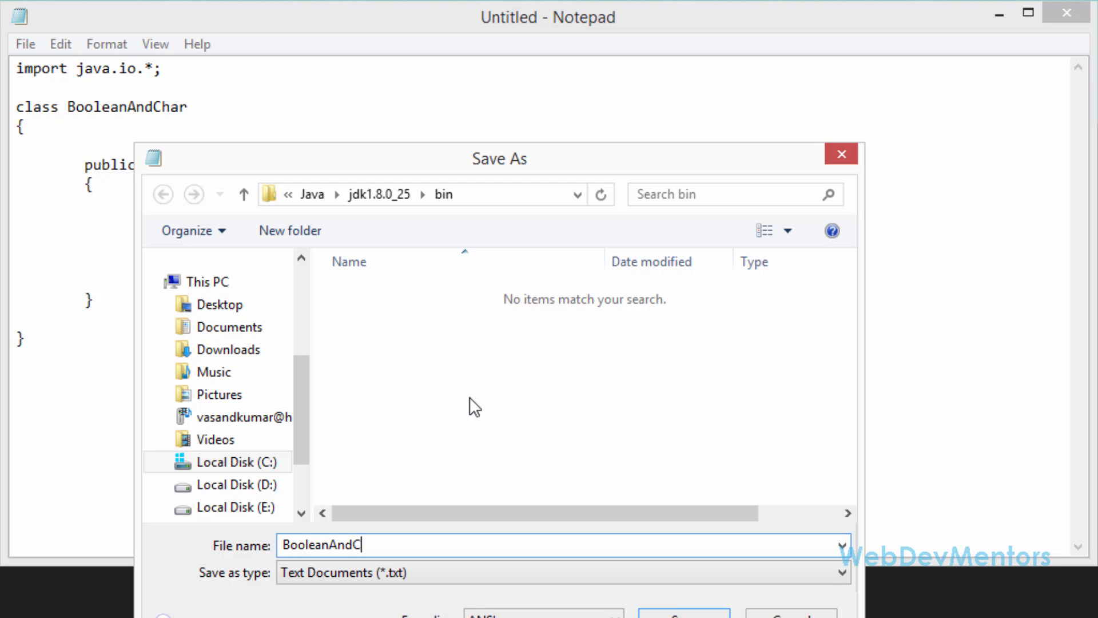
text(har.java)
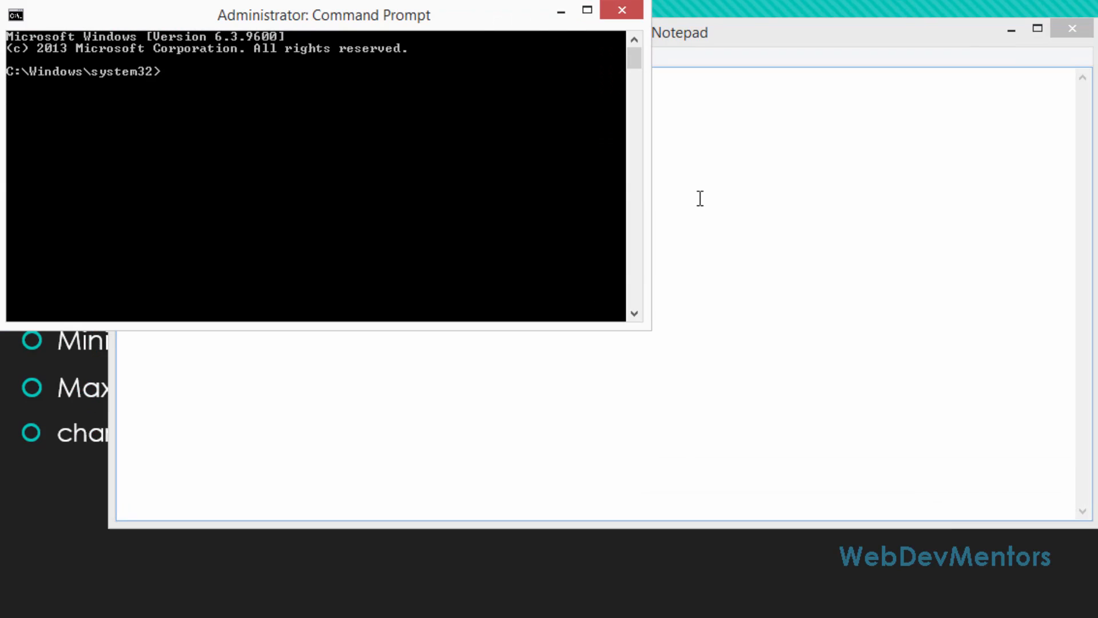
Navigate Command Prompt to C:\Program Files\Java\jdk1.8.0_25\bin with cd.
text(cd..)
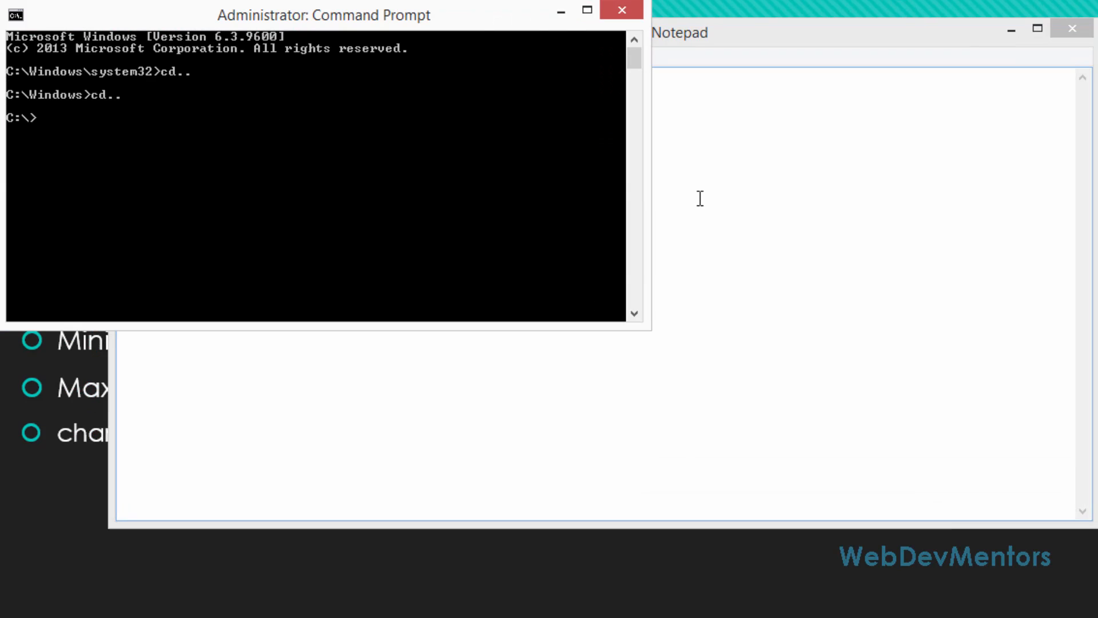
text(cd prog*)
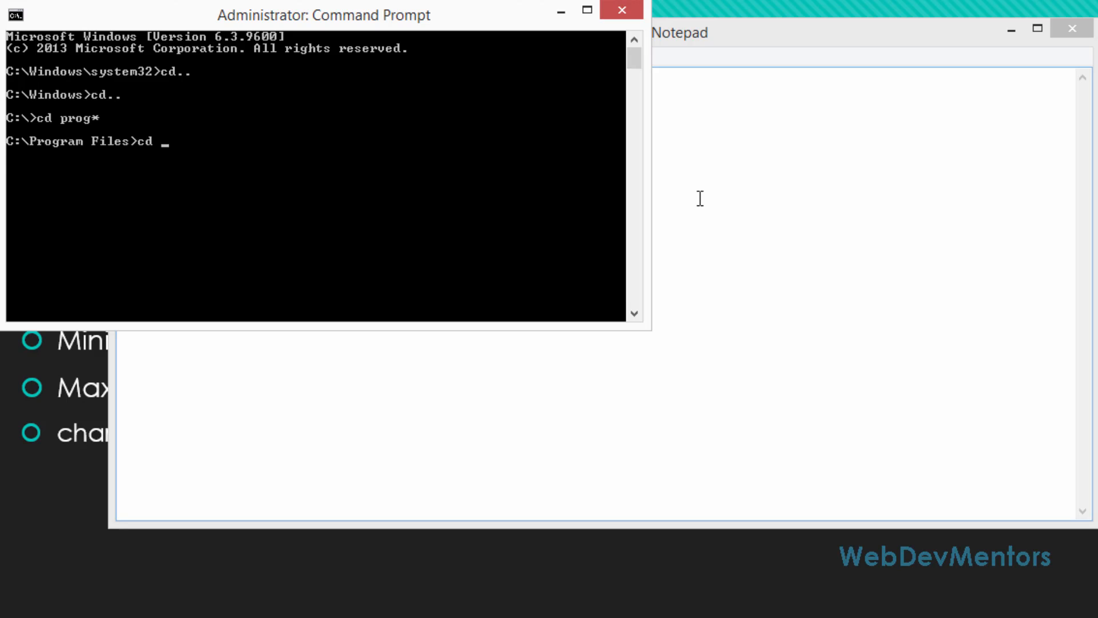
text(java)
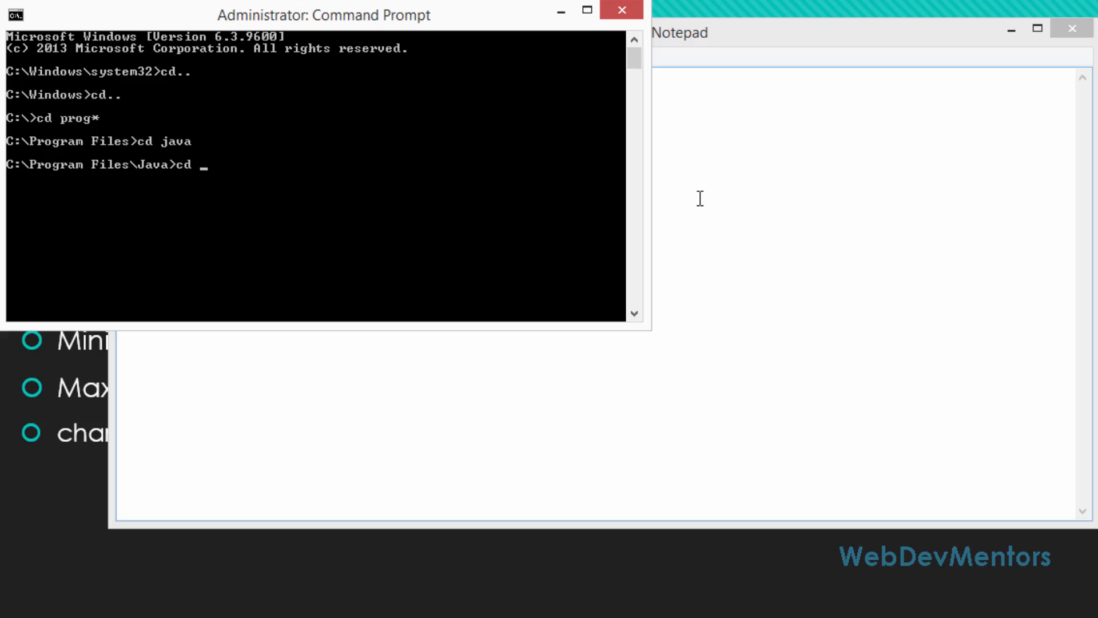
text(jdk1.8*)
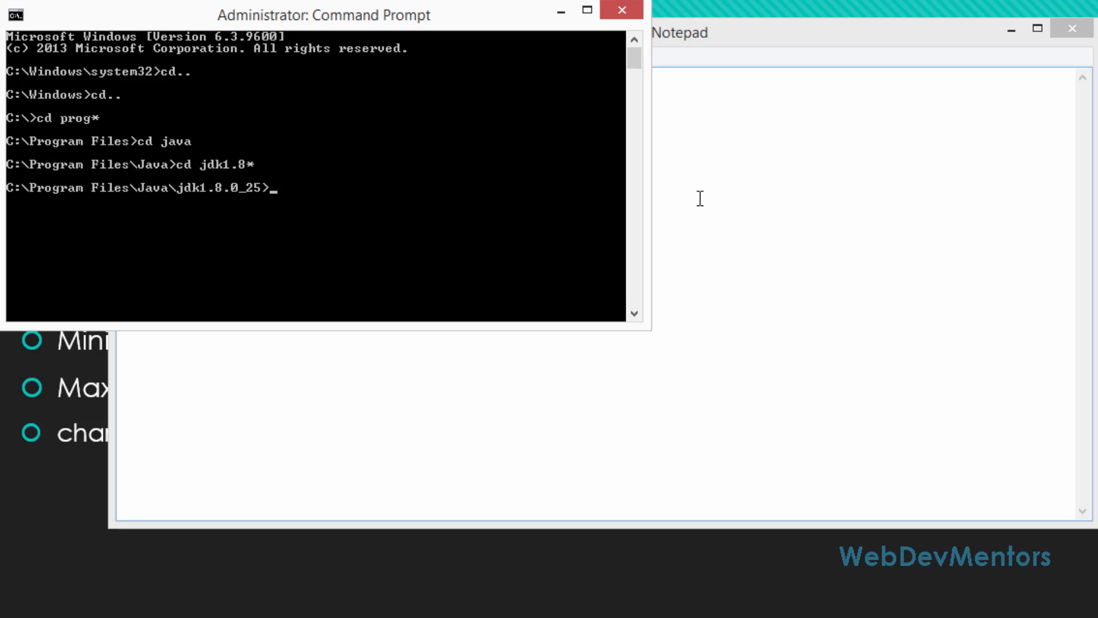
text(cd bin)
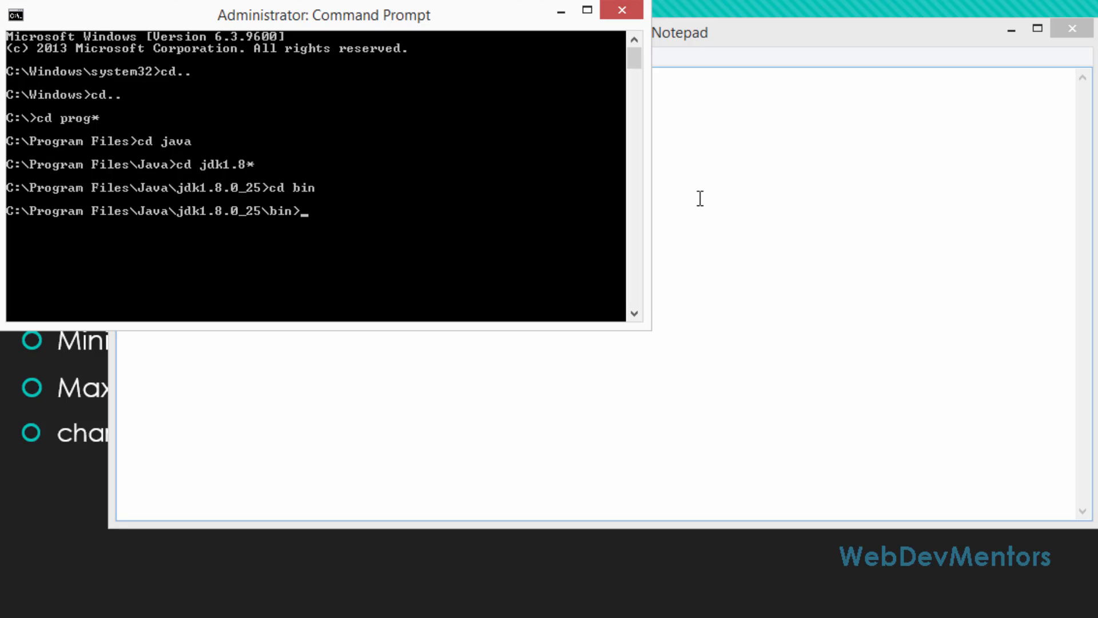
Compile BooleanAndChar.java with javac, producing the uninitialized booleanVariable error.
text(javac)
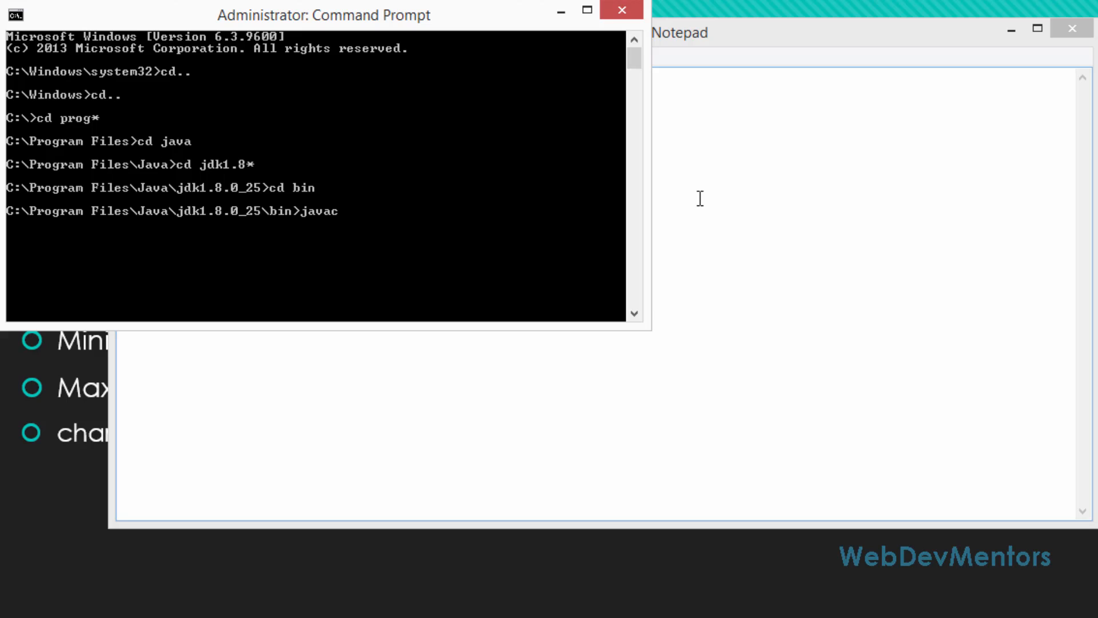
text(BooleanA)
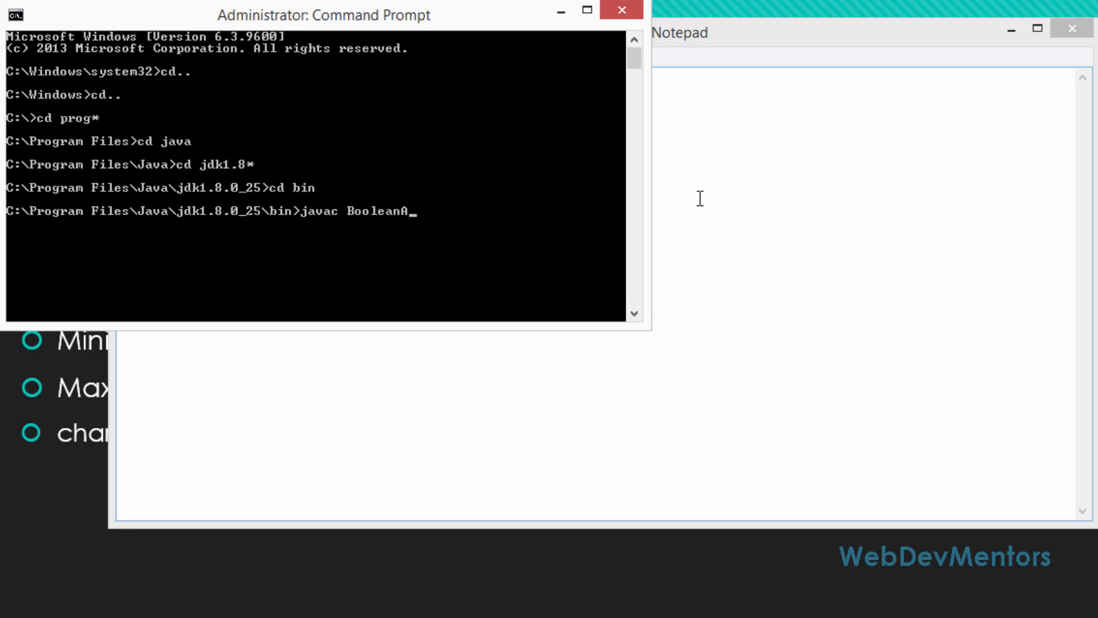
text(ndChar.java)
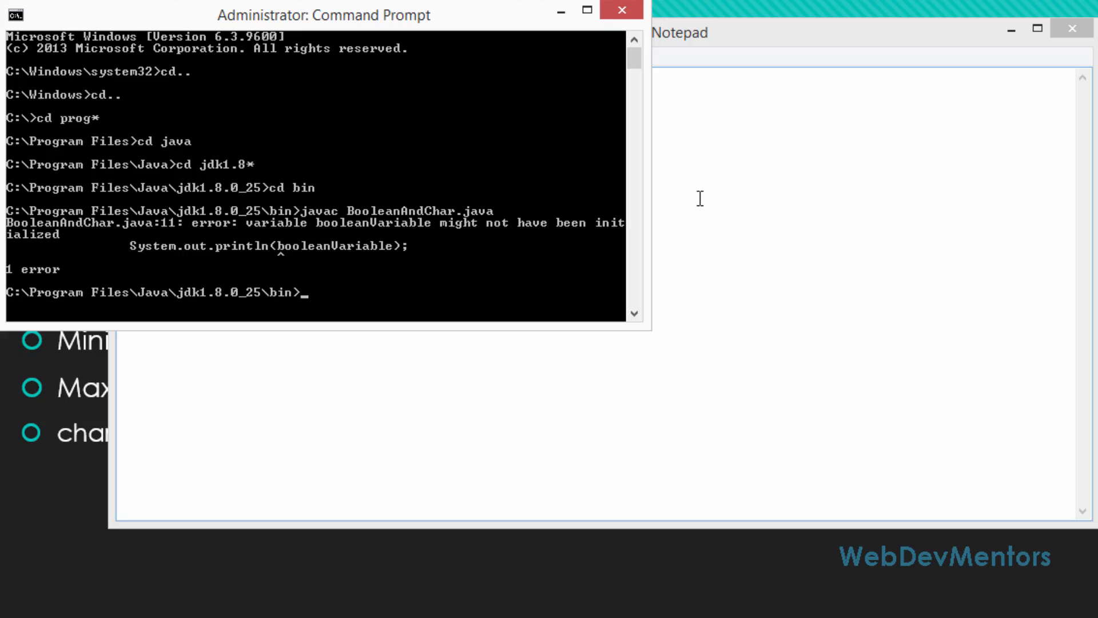
mouse_move(471, 384)
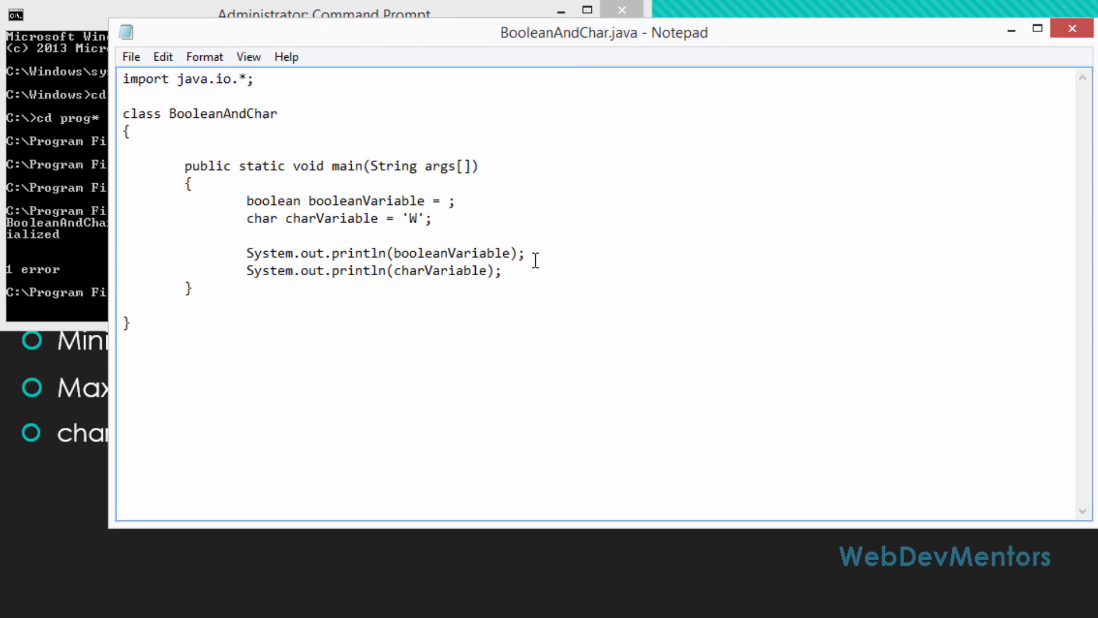
Initialise booleanVariable to false and save the file.
text(false)
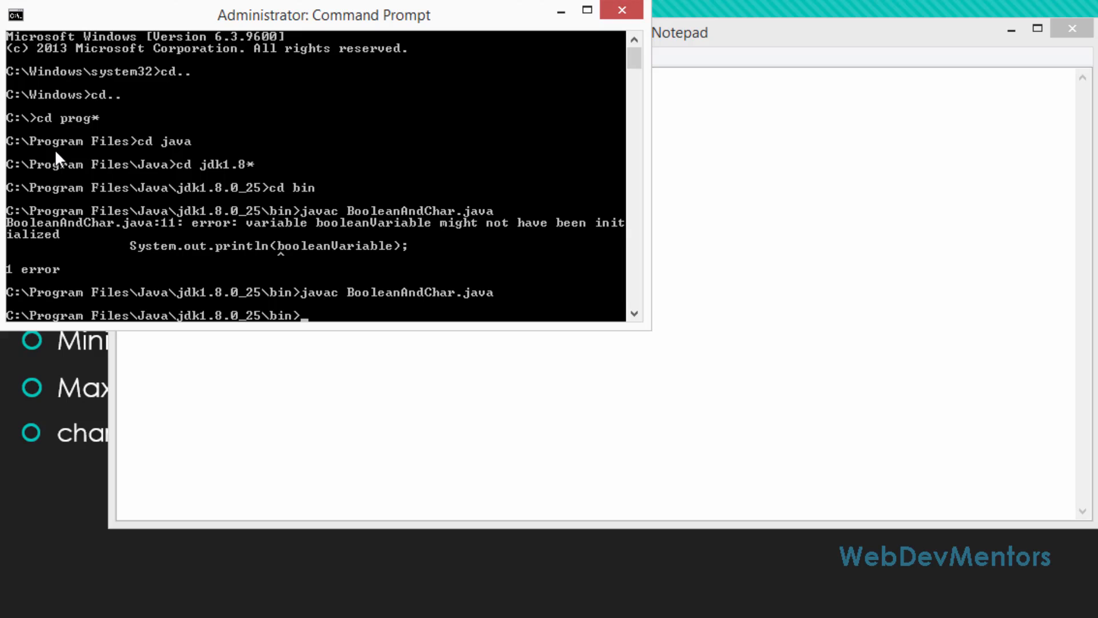
Run 'java BooleanAndChar' after the clean compile, printing false and W.
text(java B)
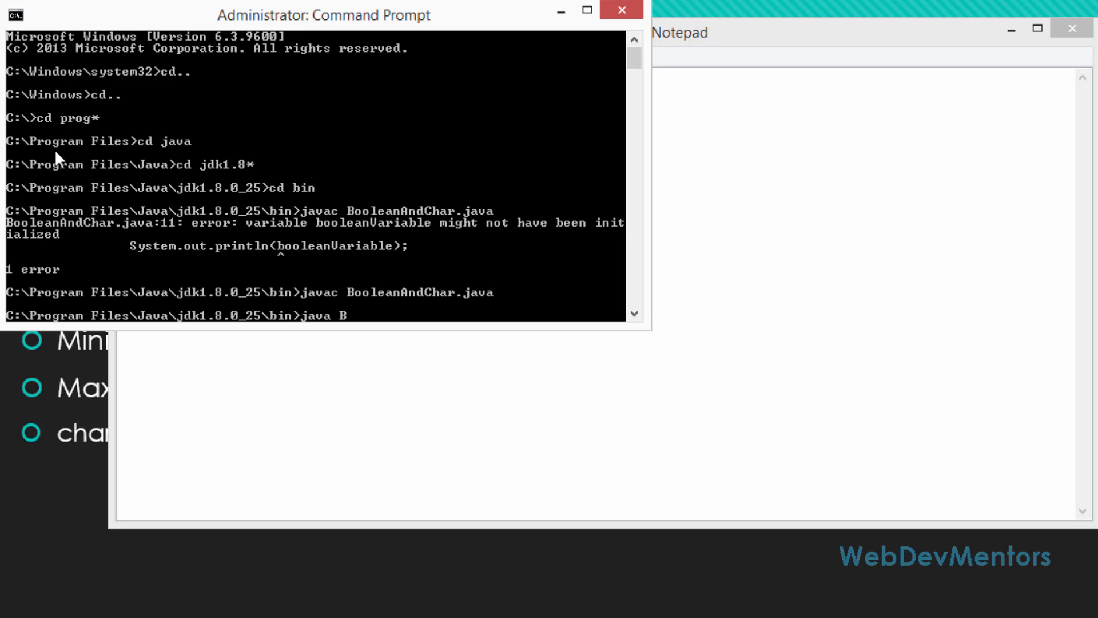
text(ooleanAnd)
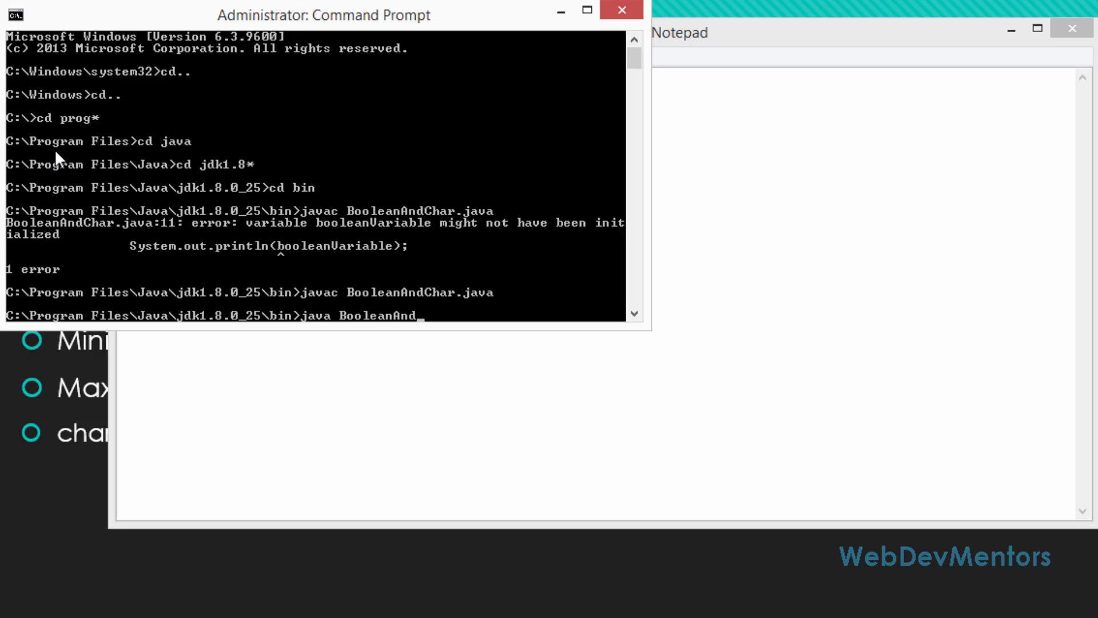
key(enter)
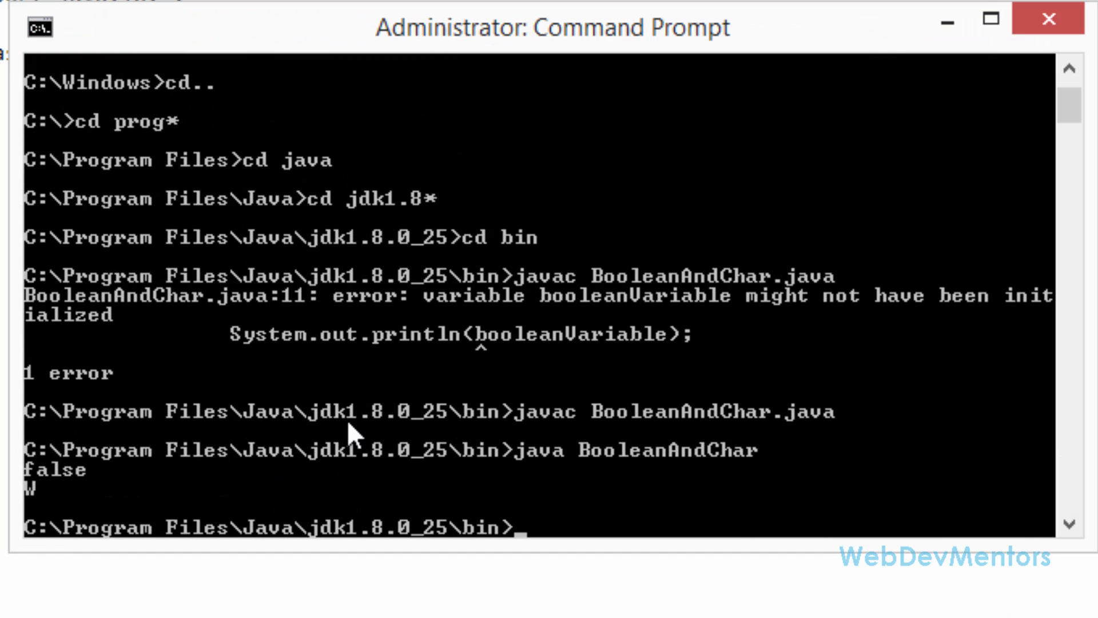
mouse_move(78, 490)
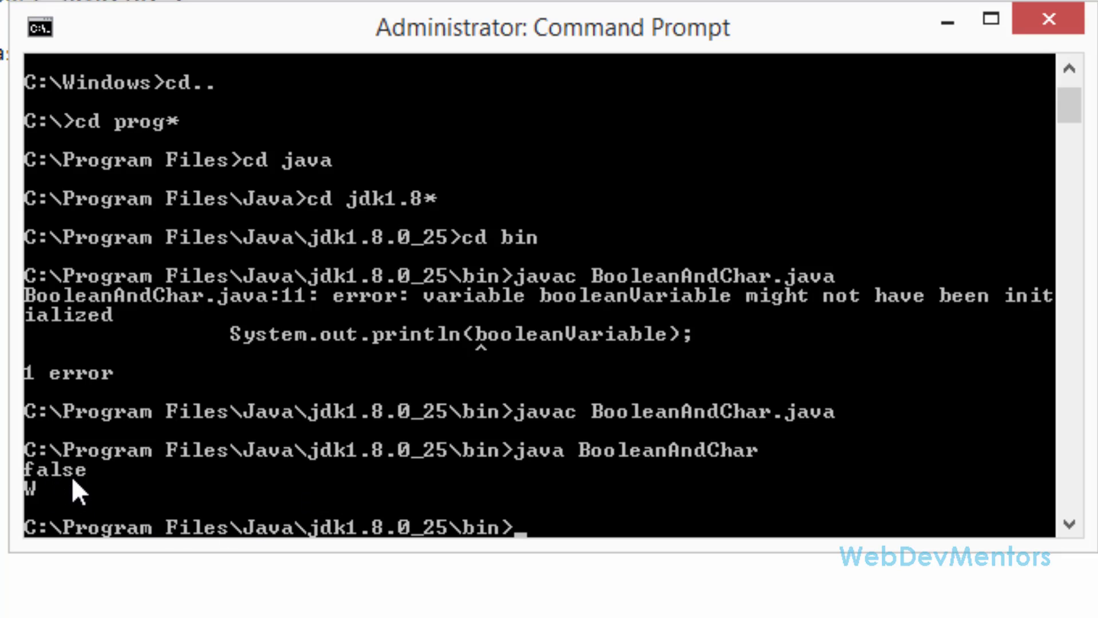
mouse_move(42, 505)
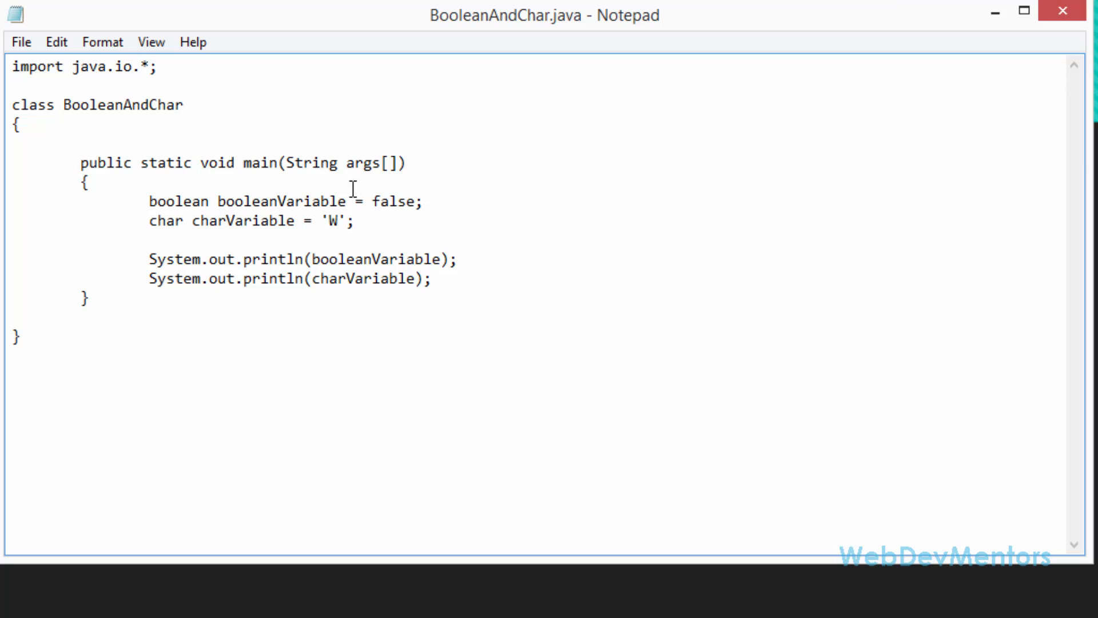
Set booleanVariable to true and recompile BooleanAndChar.java with javac.
text(tru)
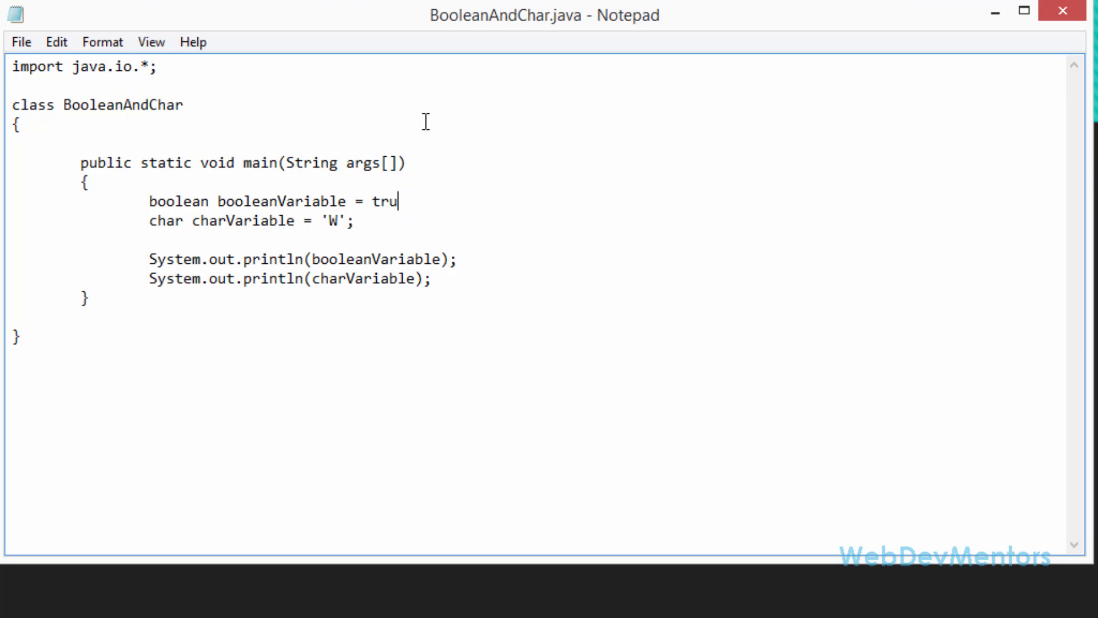
text(e;)
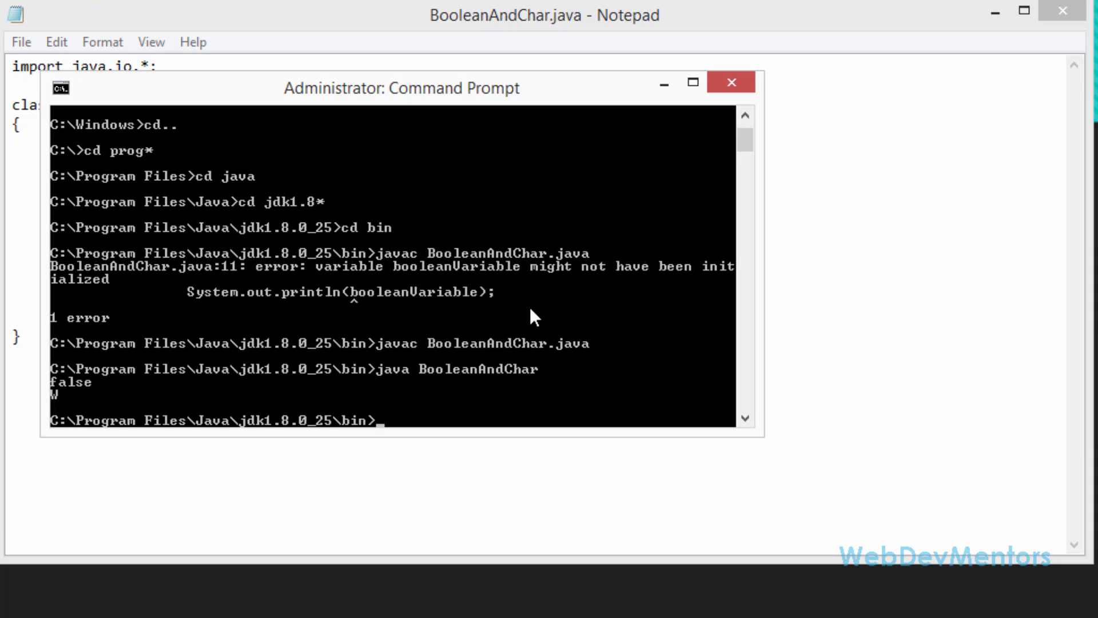
text(javac BooleanAndChar.java)
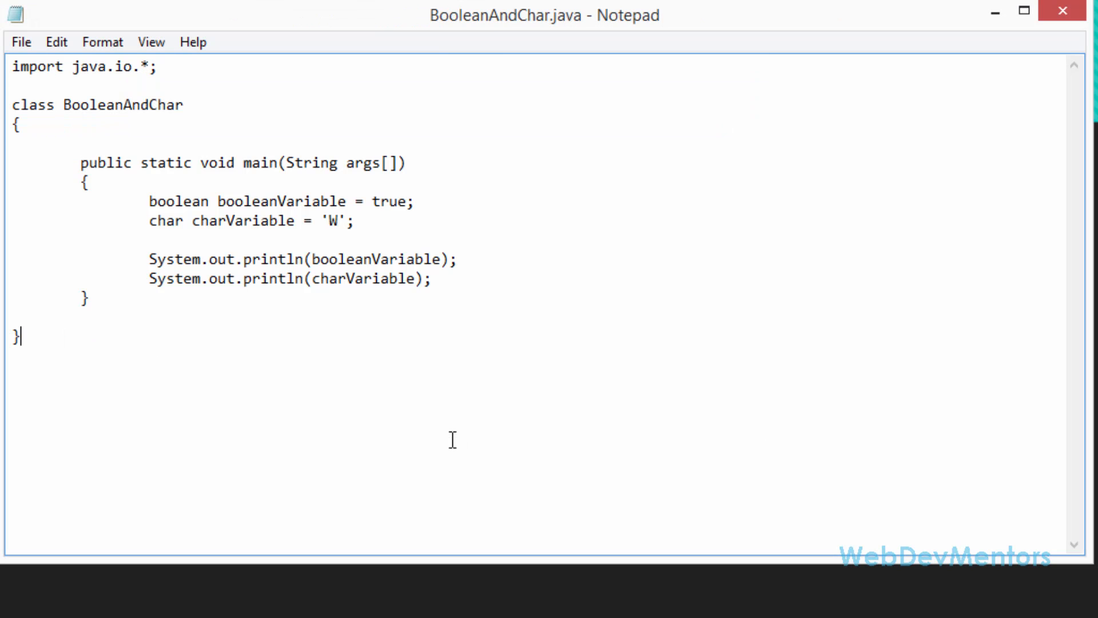
Change charVariable's value from W to 9, then to @.
double_click(333, 221)
text(9)
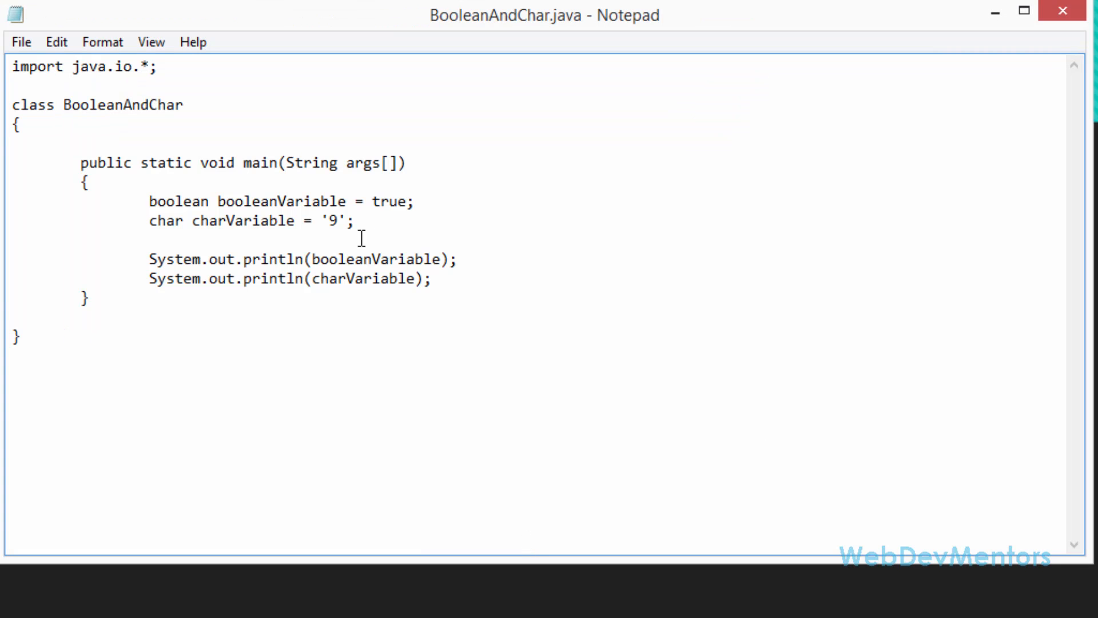
double_click(331, 221)
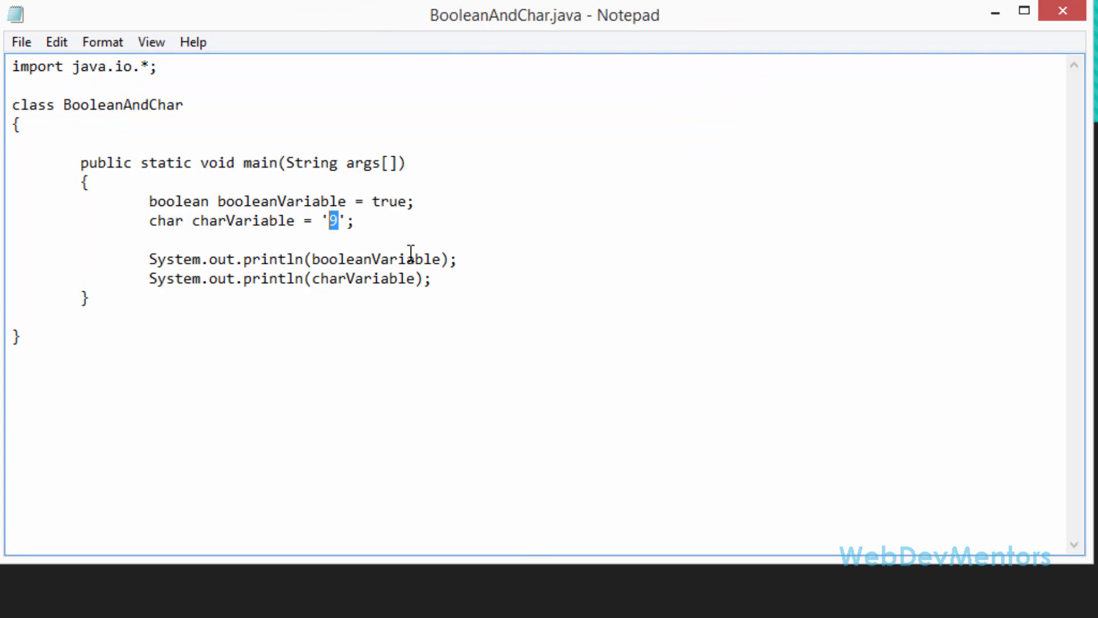
text(@)
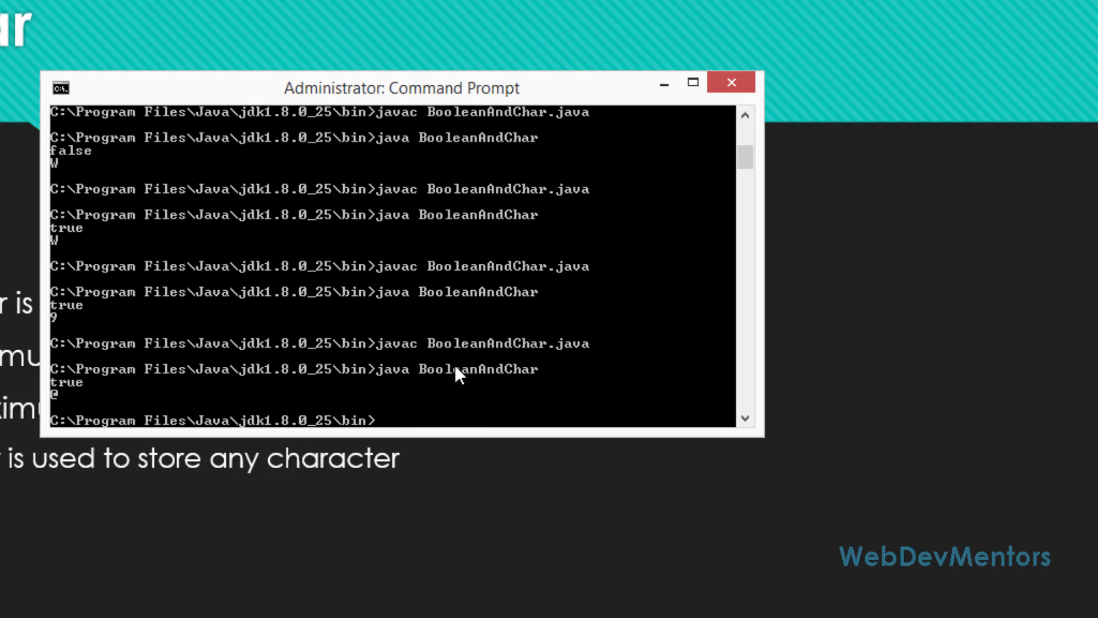
mouse_move(62, 403)
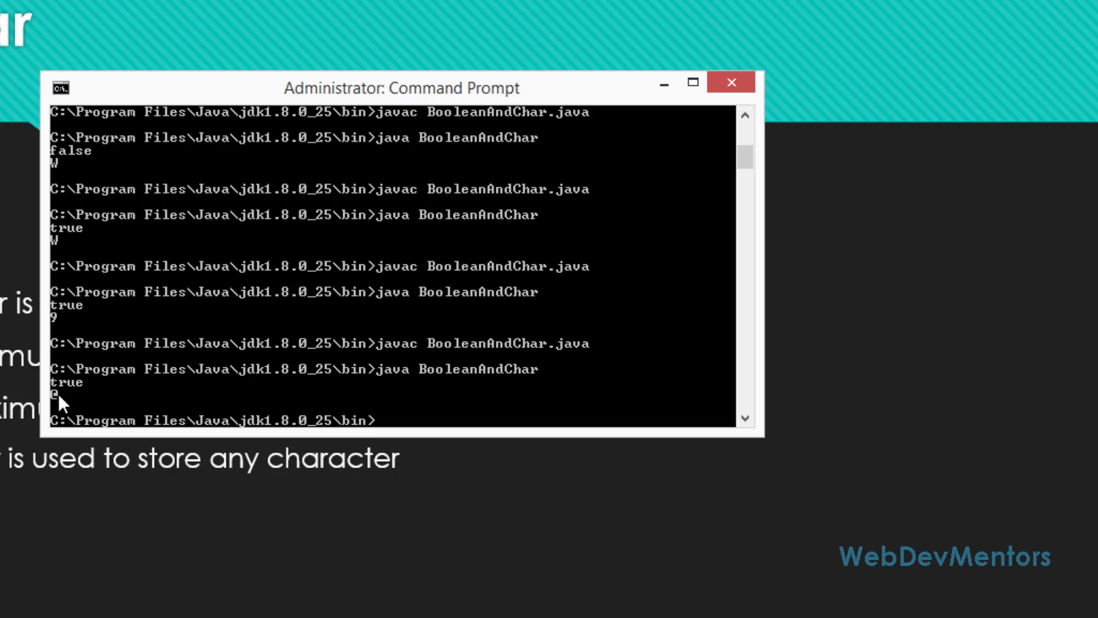